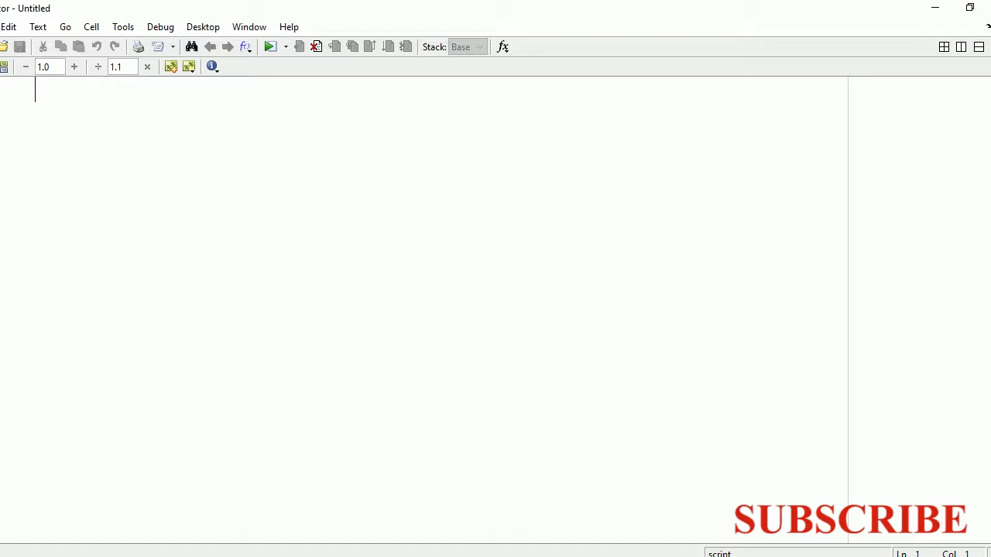
Write clc, clear all, close all, then the comment '%length of major axis'.
text(clc)
text(clear al)
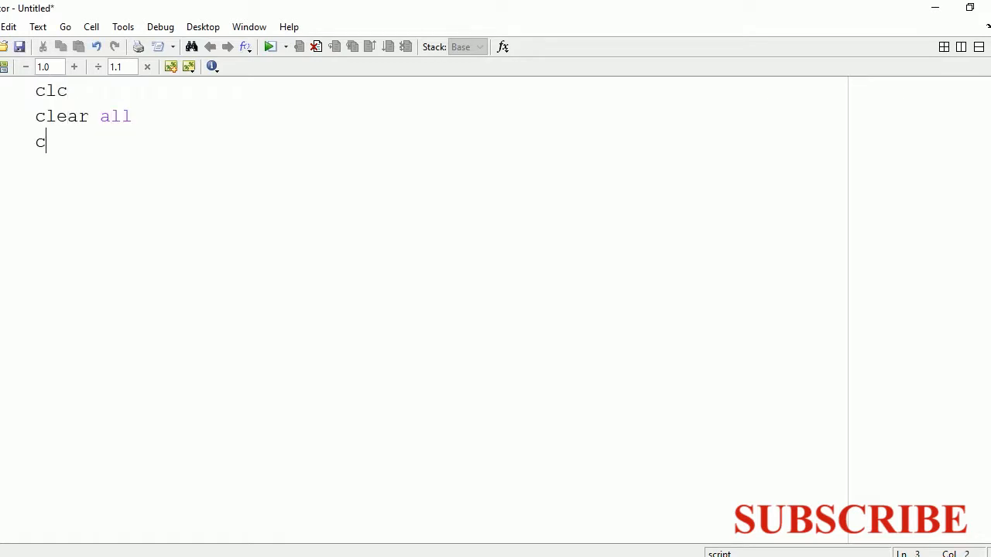
text(lose all)
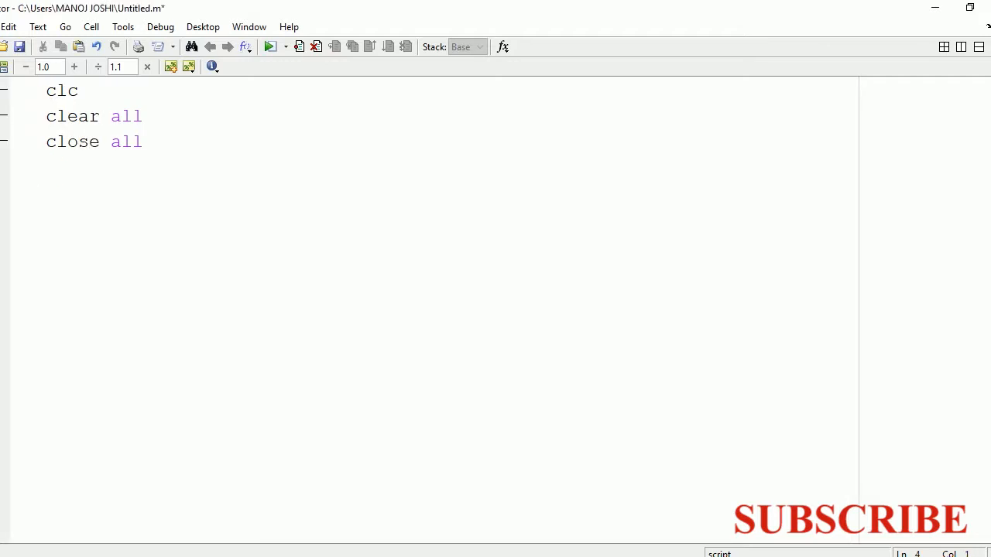
text(%)
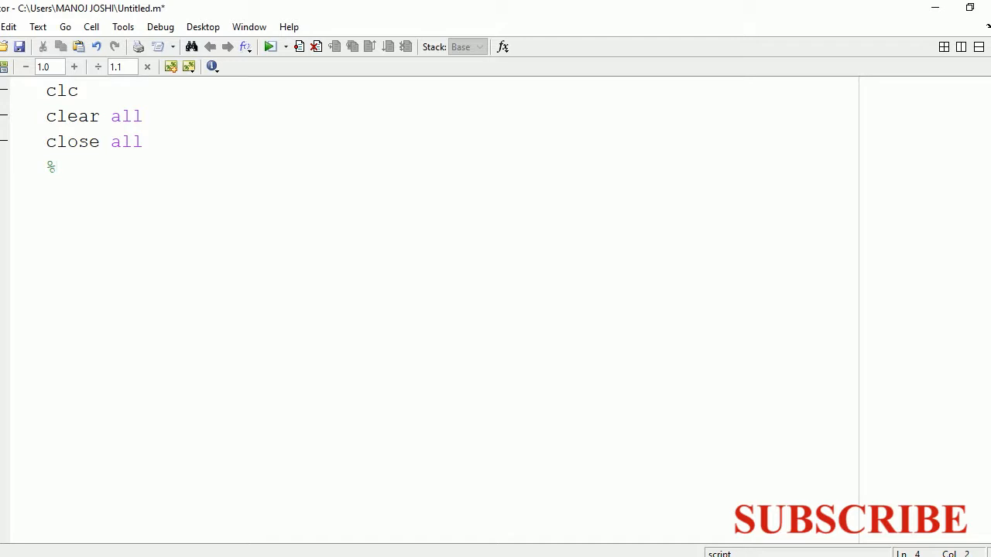
text(length)
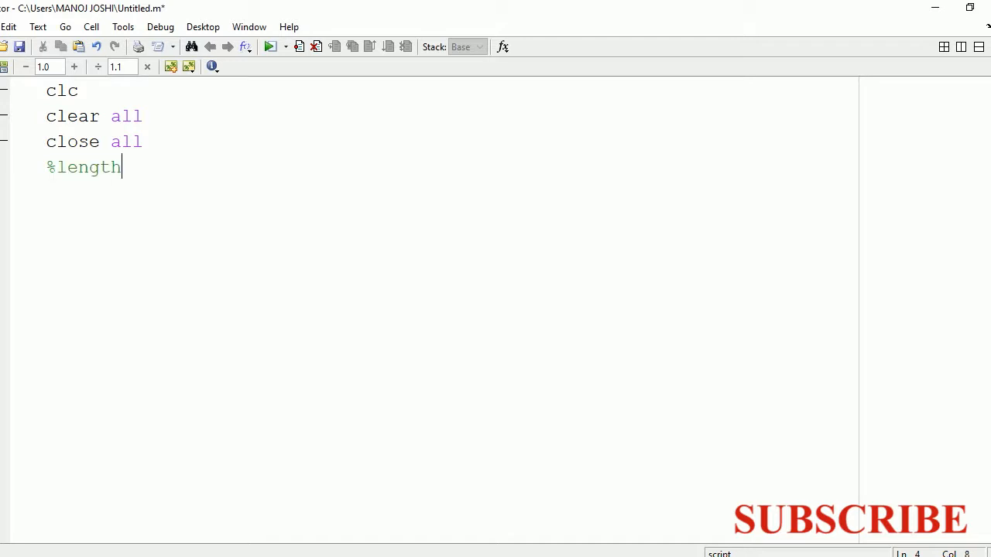
text(of major axis)
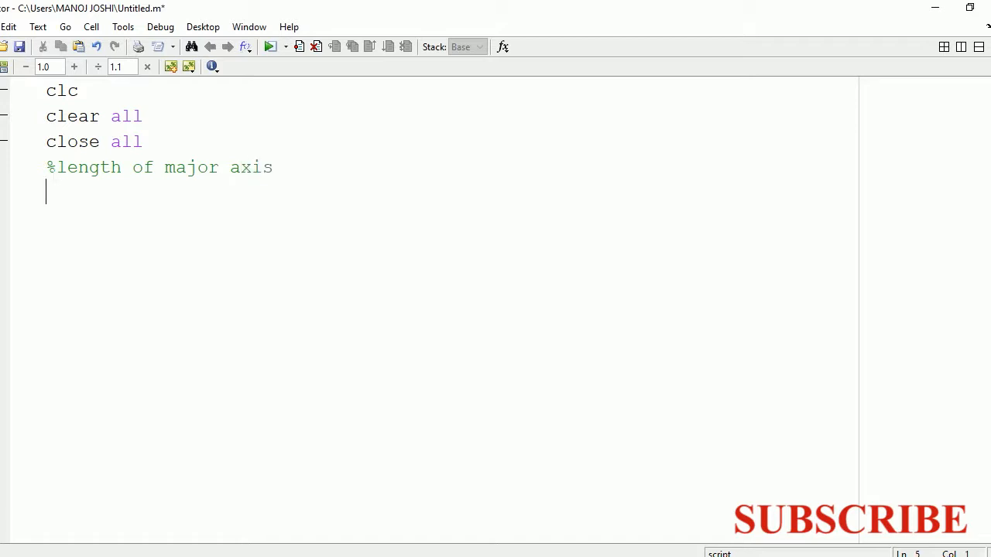
Add a=input('enter the length of major axis'); to the script.
text(a)
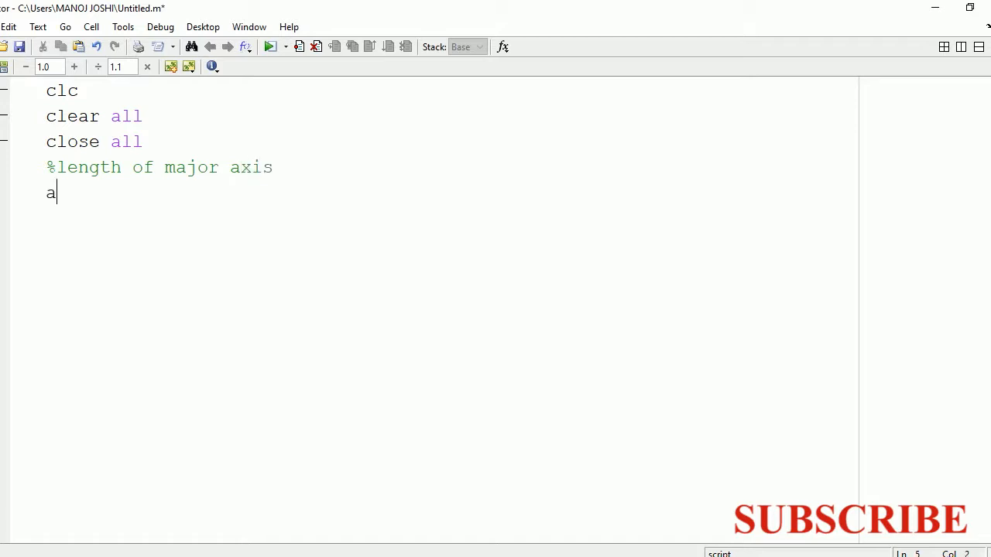
text(=inpu)
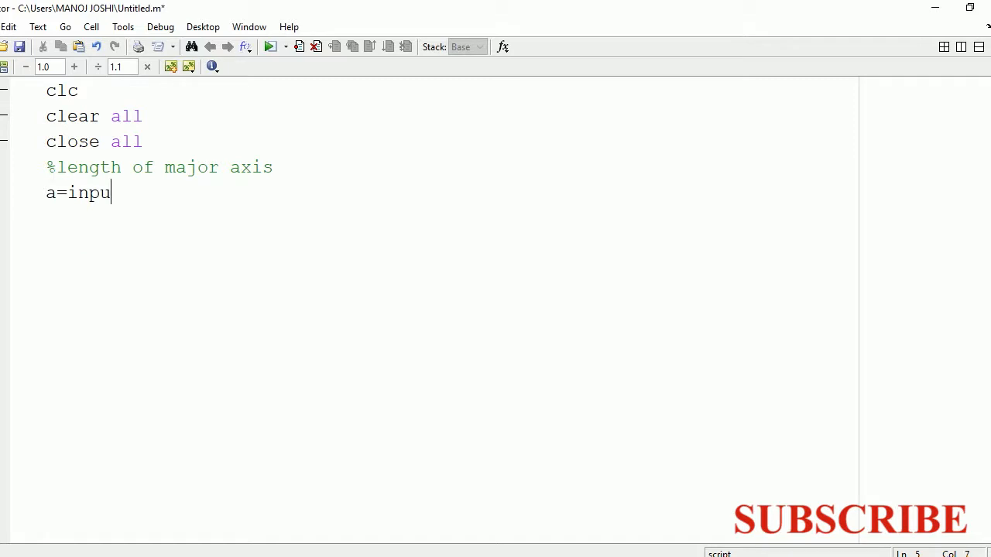
text(t('enter)
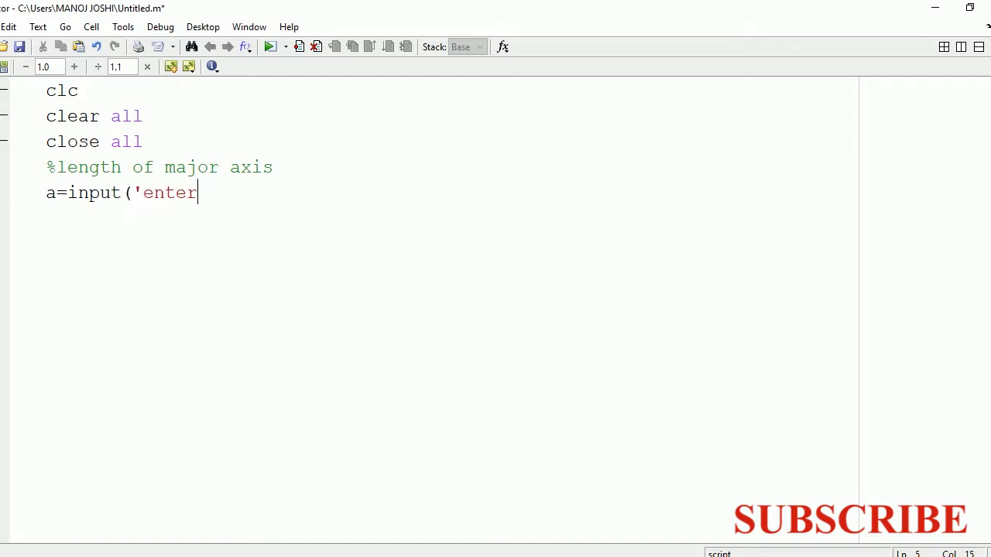
text(the length)
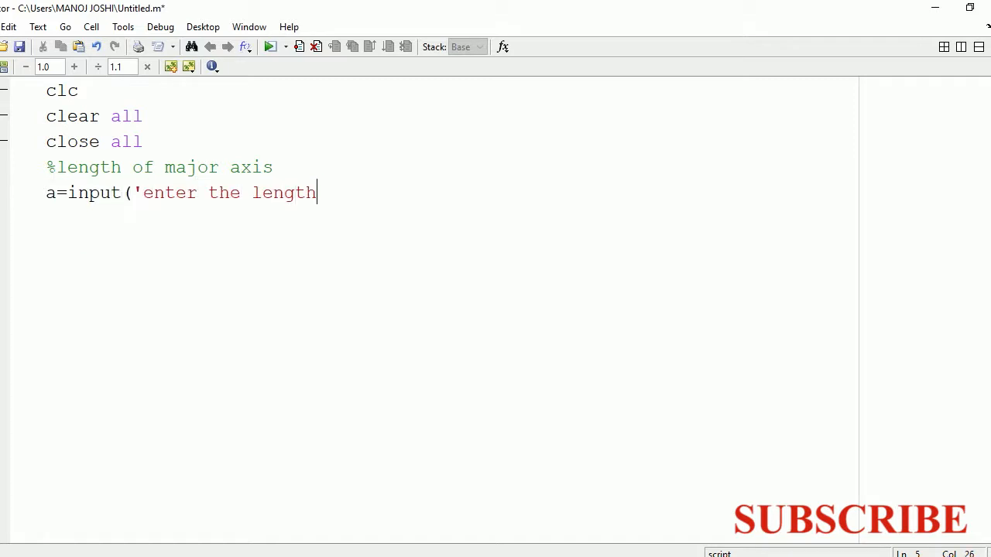
text(of major)
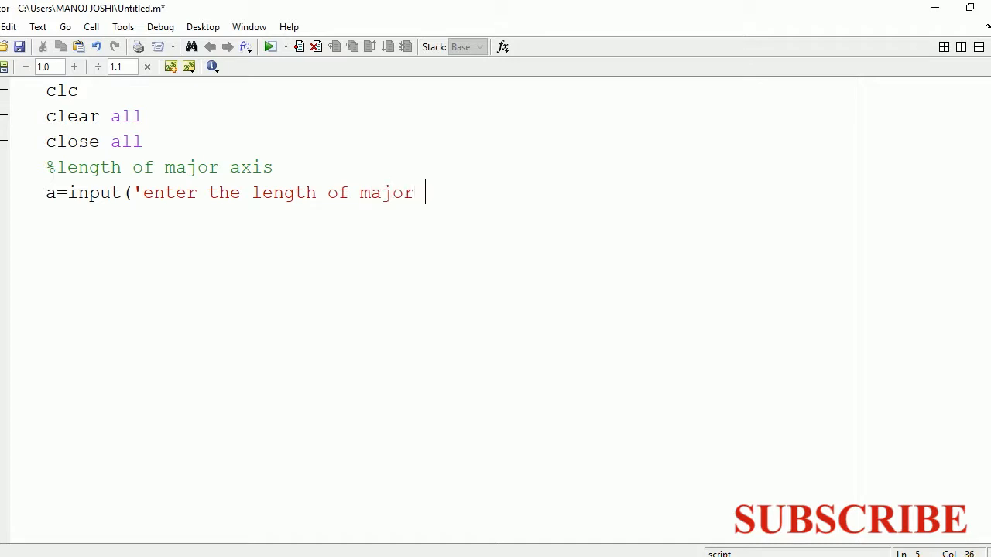
text(axis)
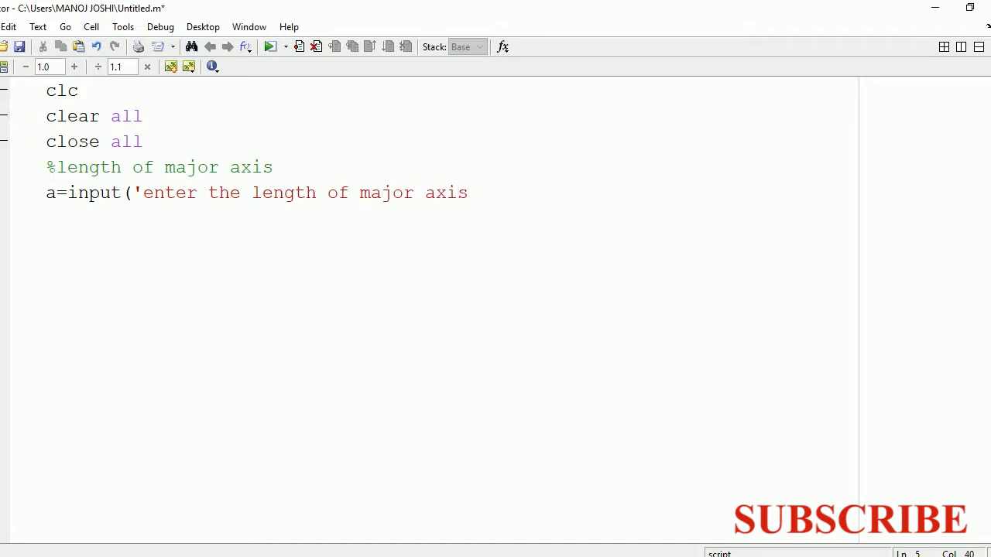
text(');)
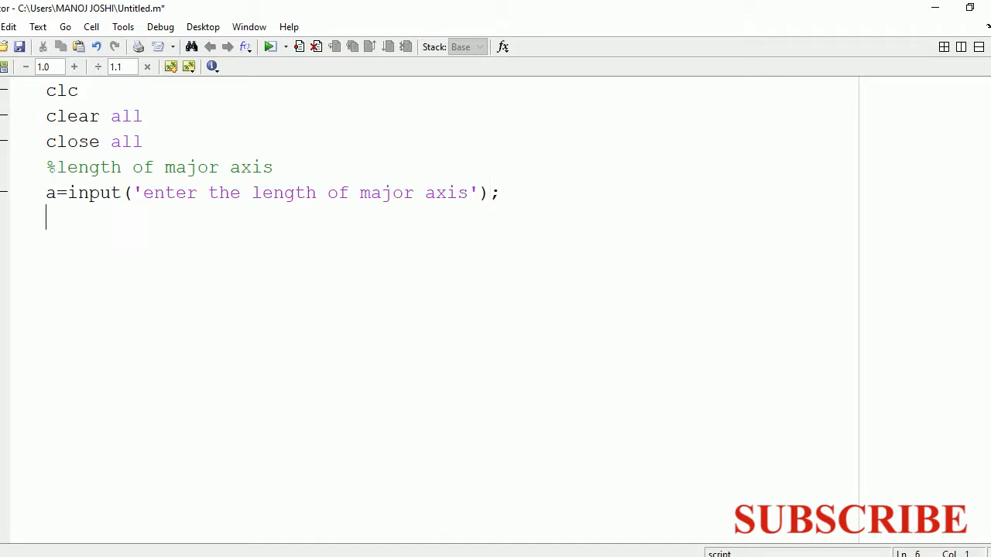
Add b=input('enter the length of minor axis'); to the script.
text(b=)
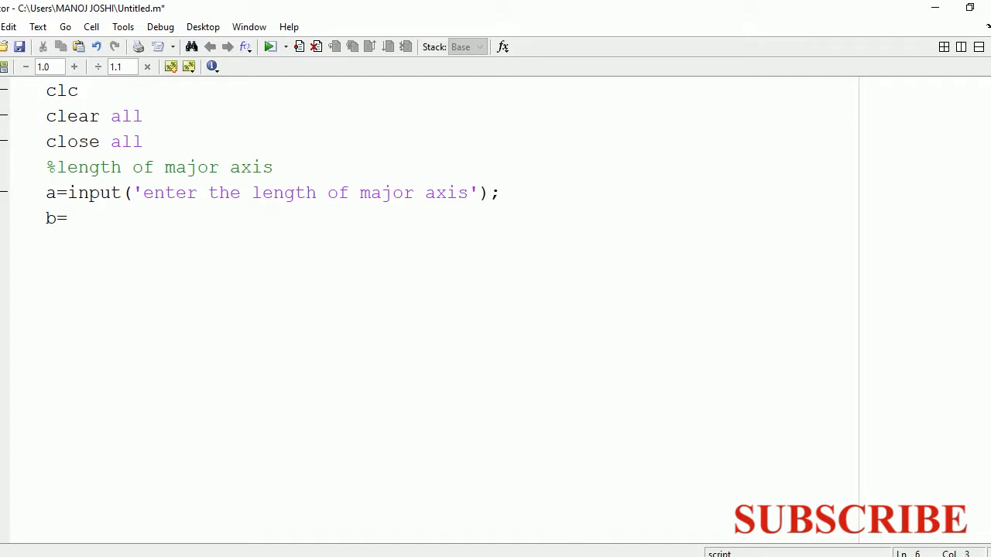
text(input()
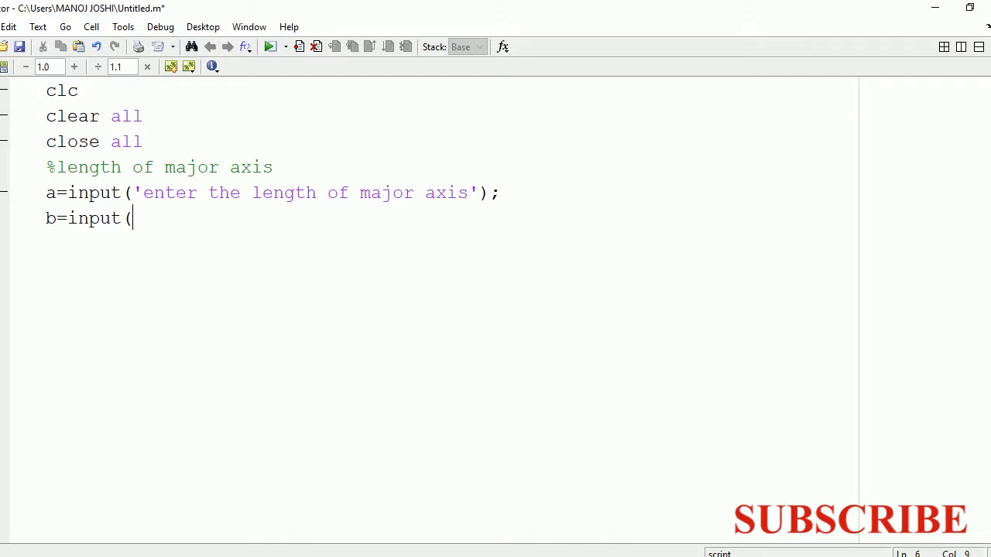
text('enter)
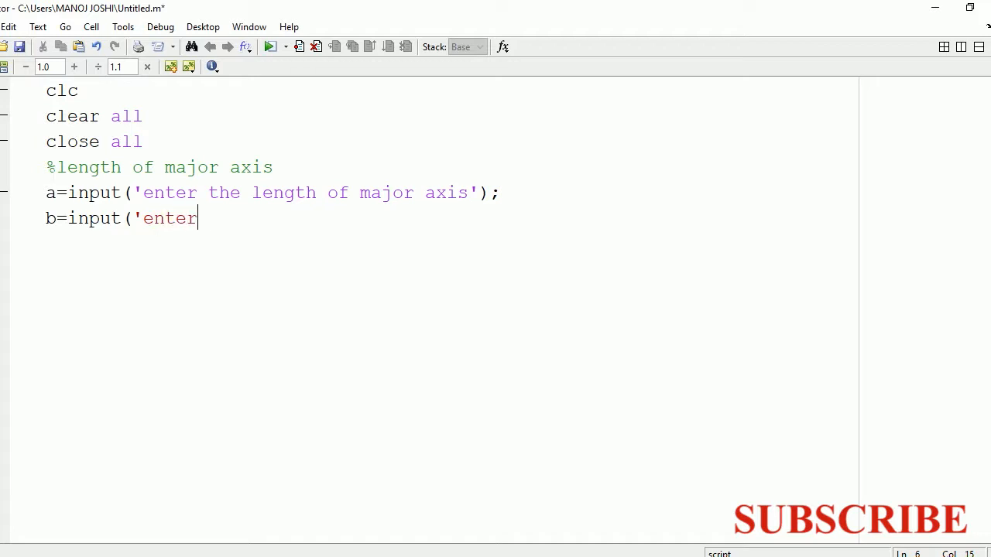
text(the leng)
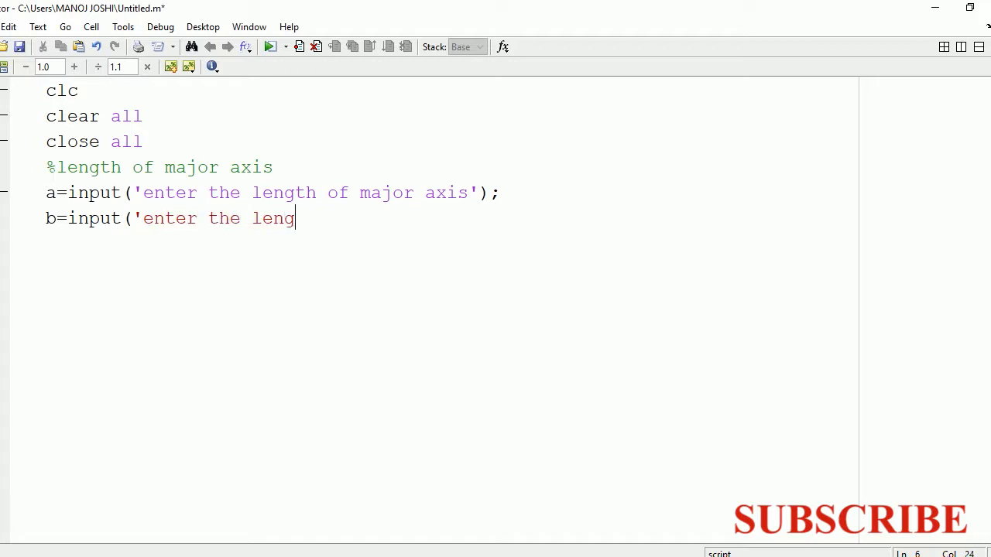
text(th of m)
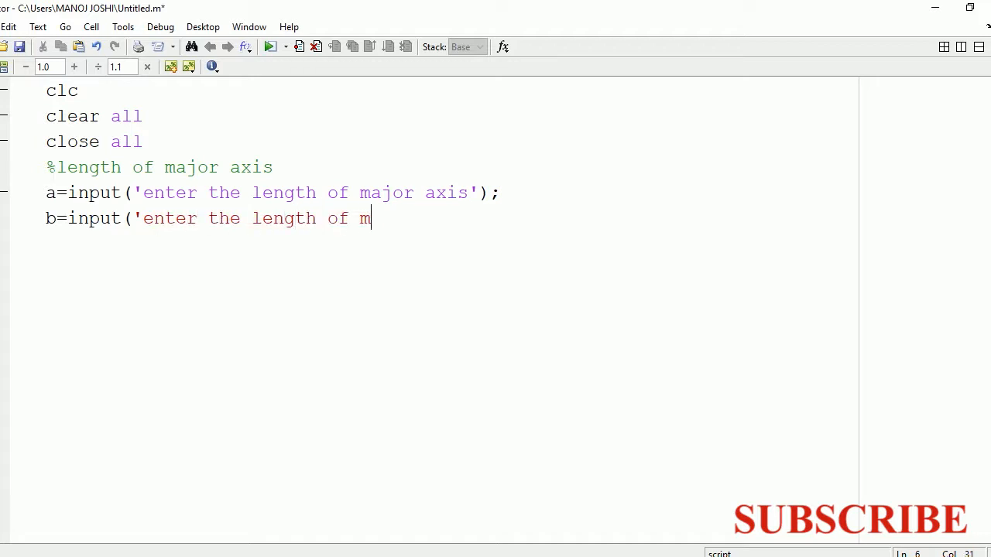
text(inor axis)
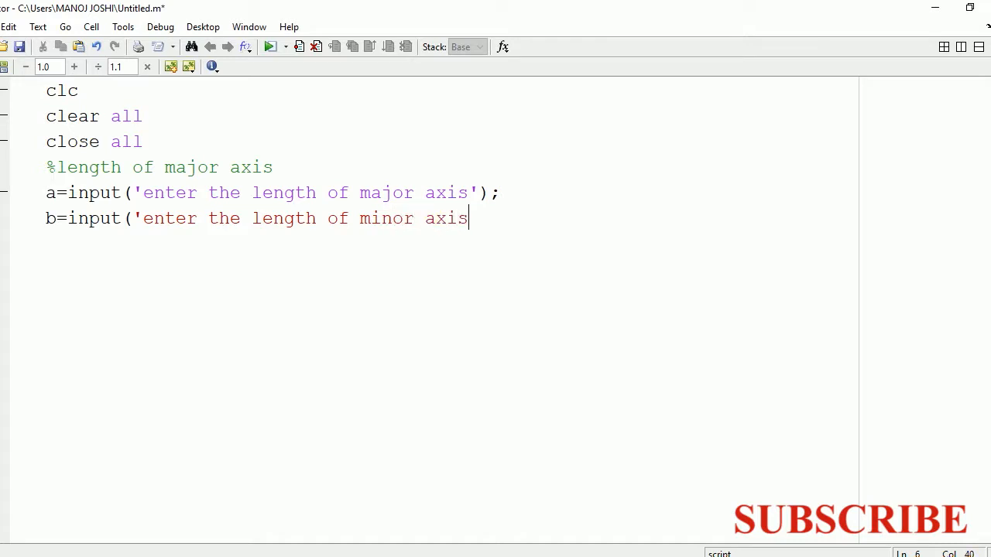
text(');)
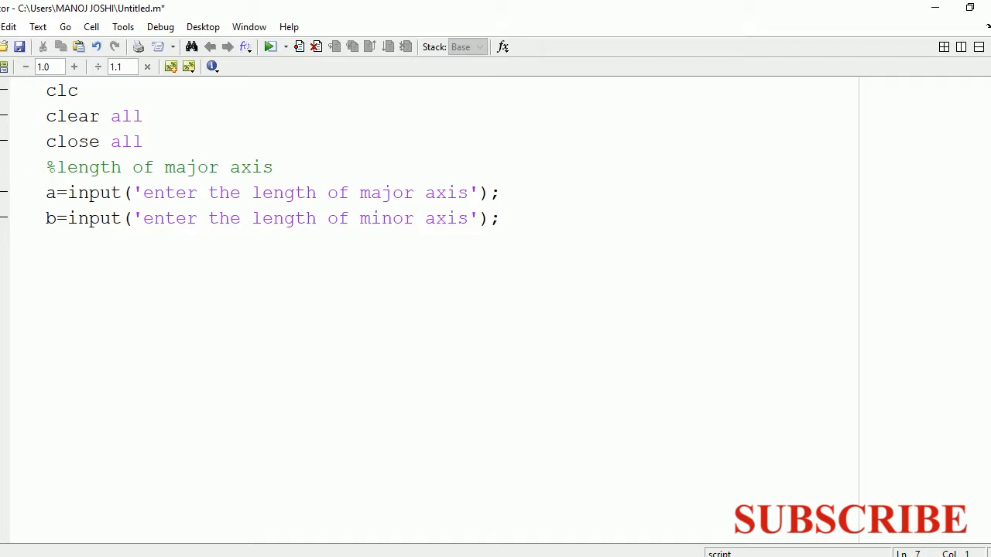
Add x1=input('enter the center x coordinate'); correcting a mistyped prompt start.
text(x1)
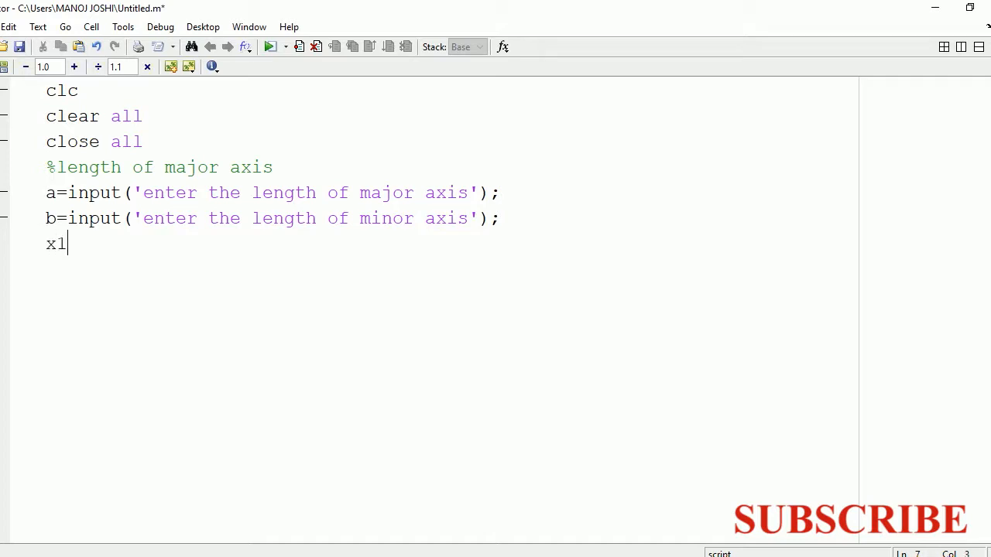
text(=in)
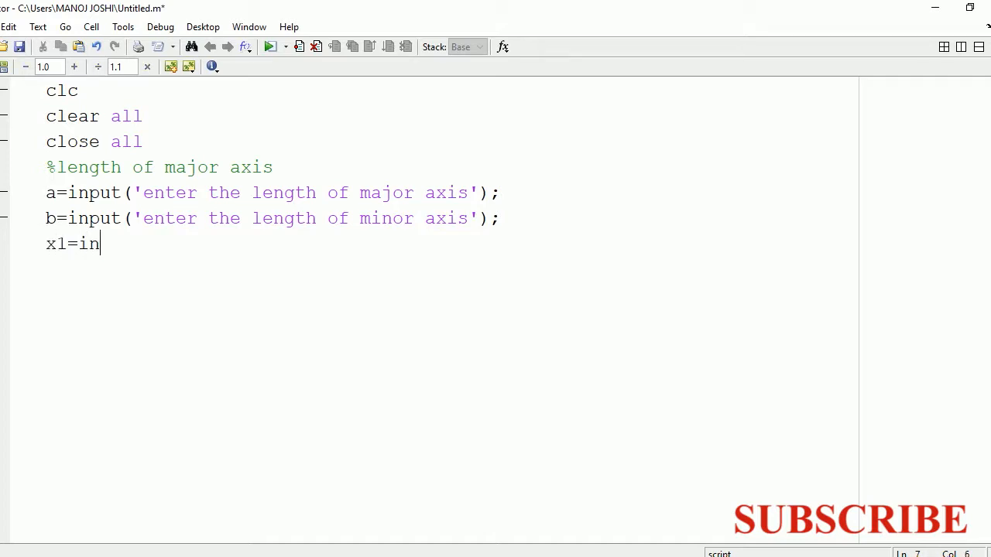
text(put()
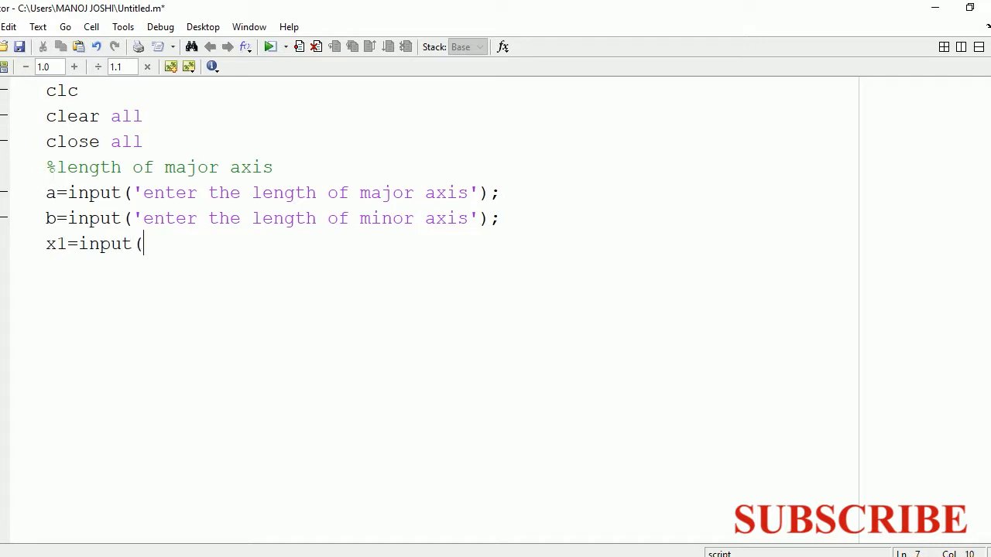
text('inp)
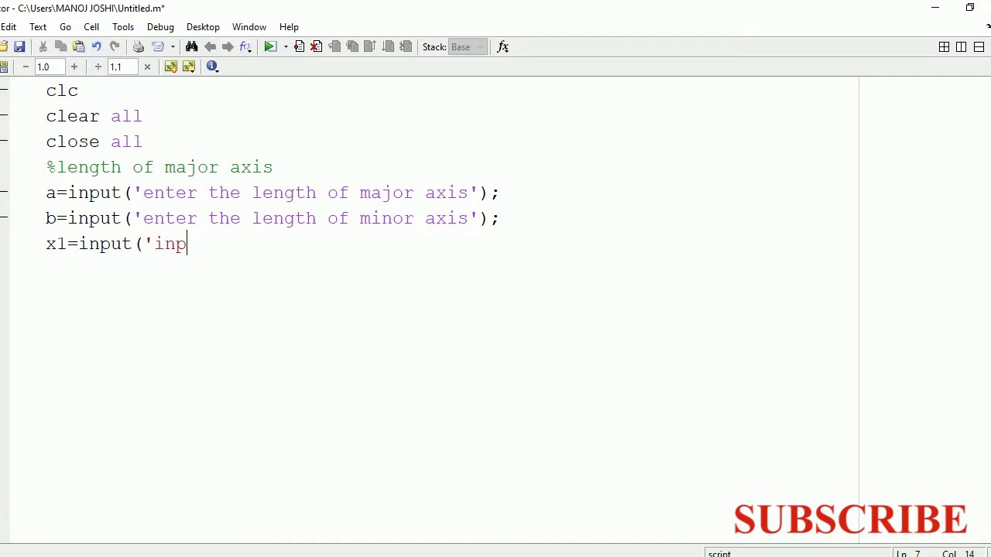
key(Backspace)
text(enter)
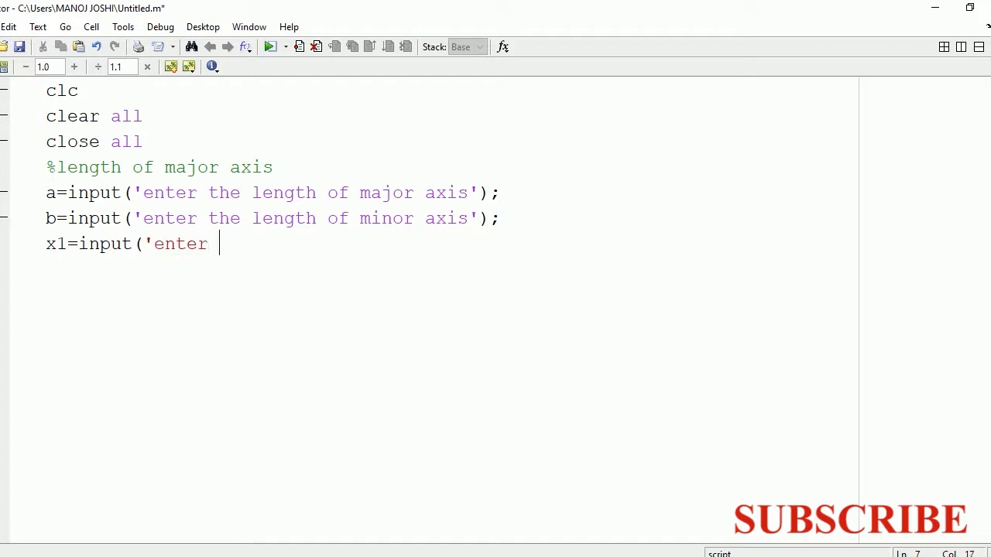
text(the ce)
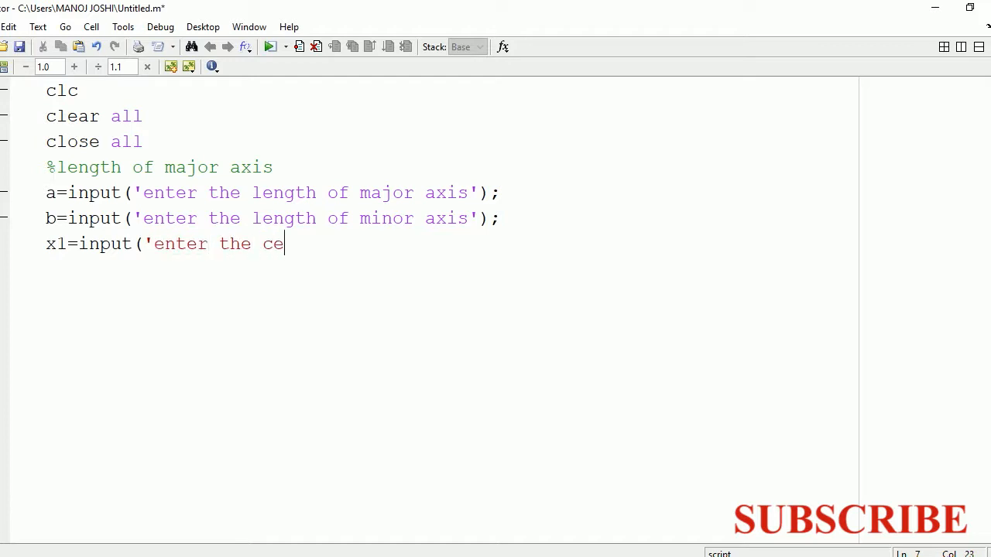
text(nter x co)
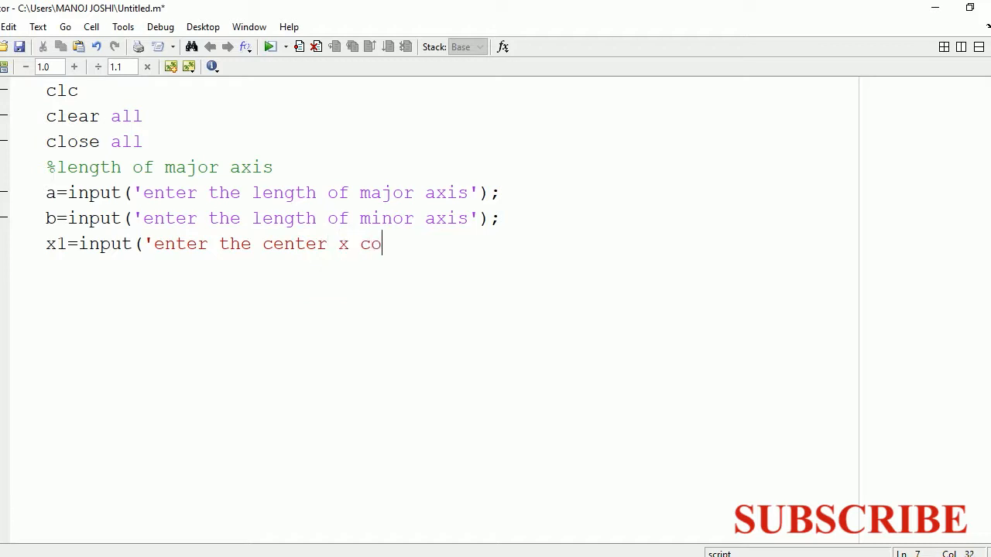
text(ordi)
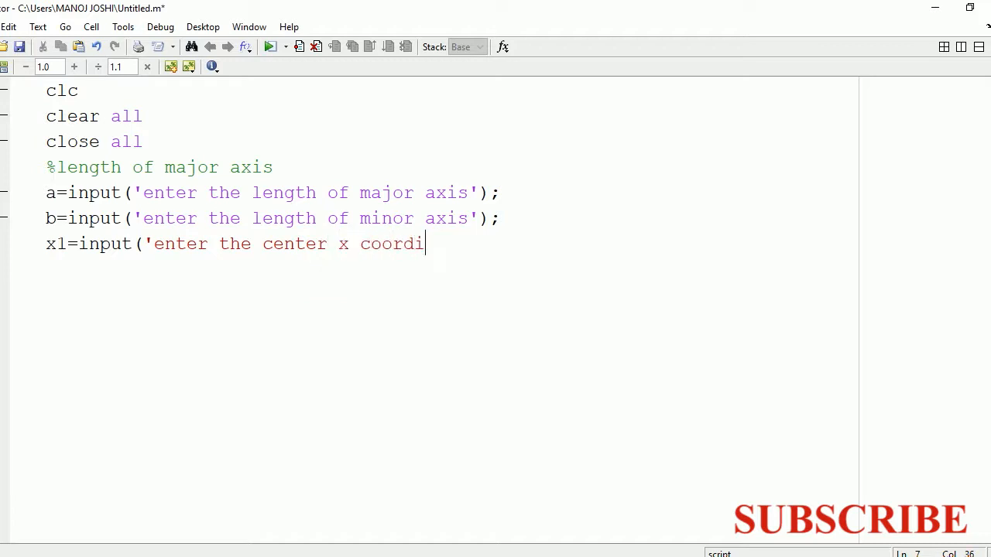
text(nate'))
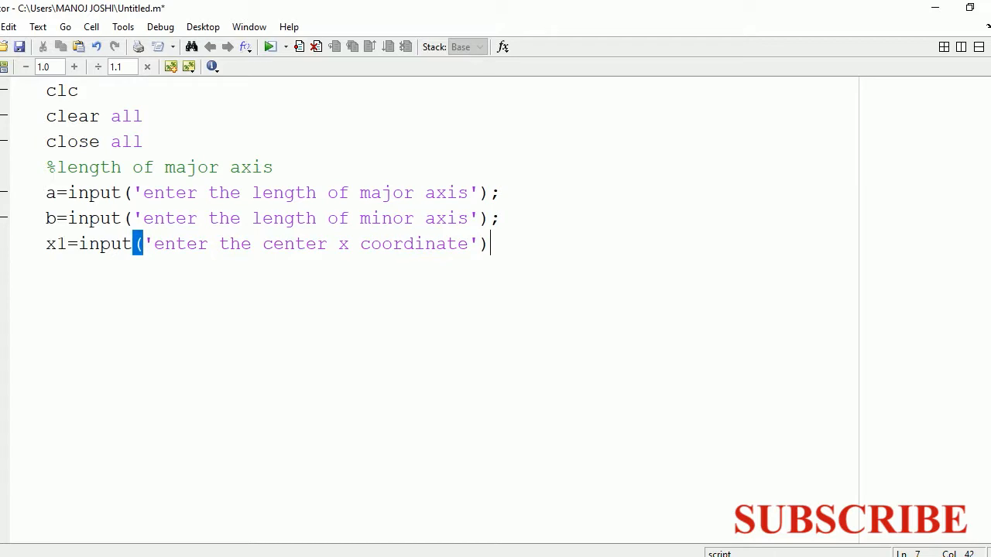
text(;)
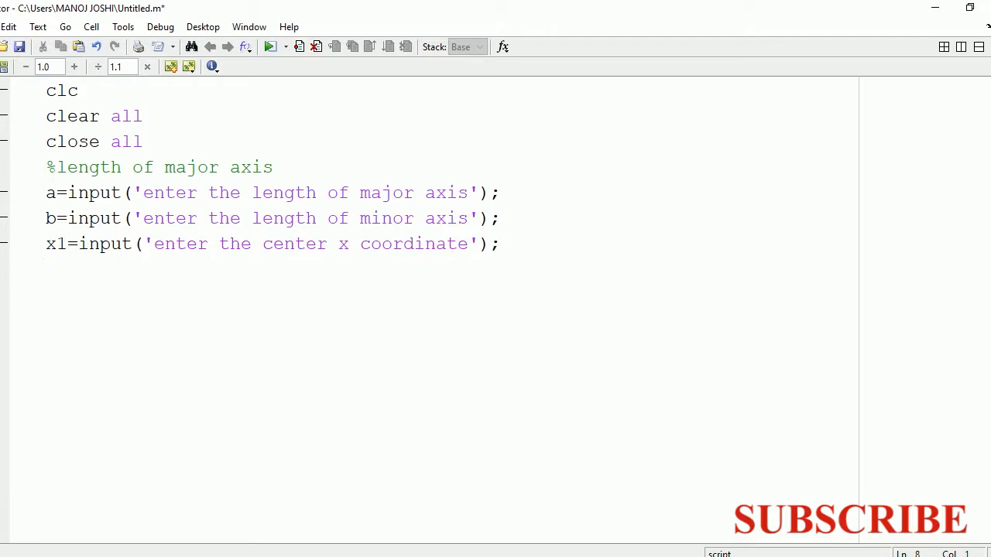
Add y1=input('enter the center y coordinate'); on the next line.
text(y1=)
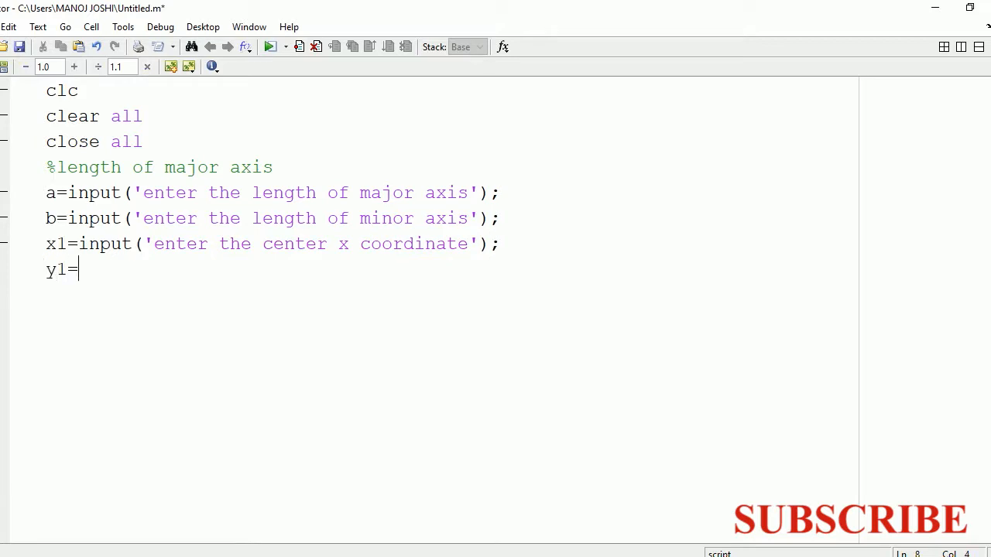
text(input()
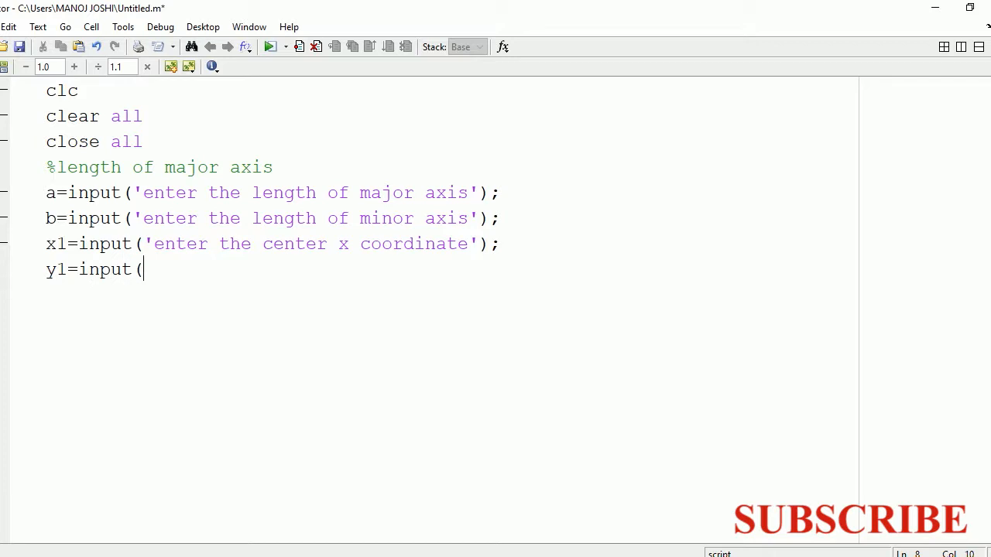
text('enter)
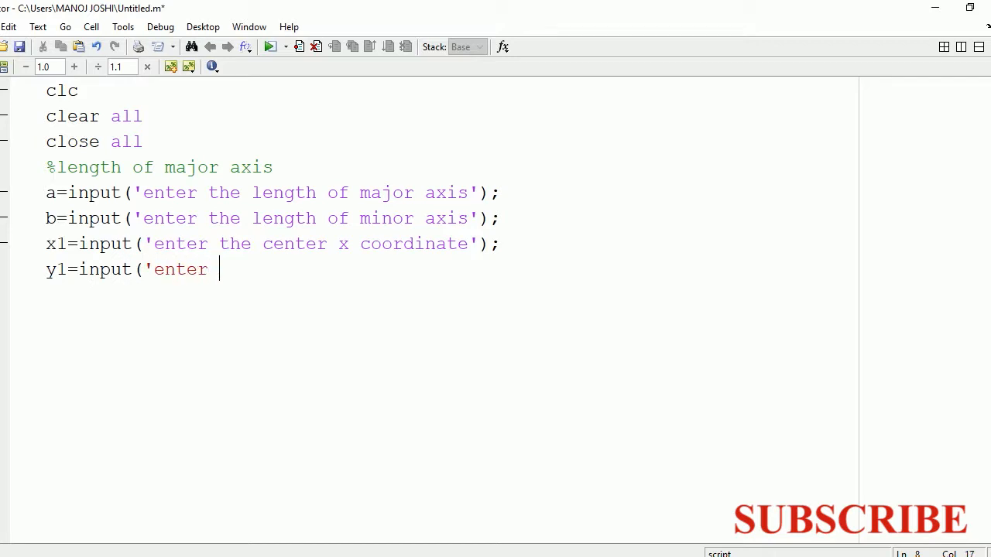
text(the cnter)
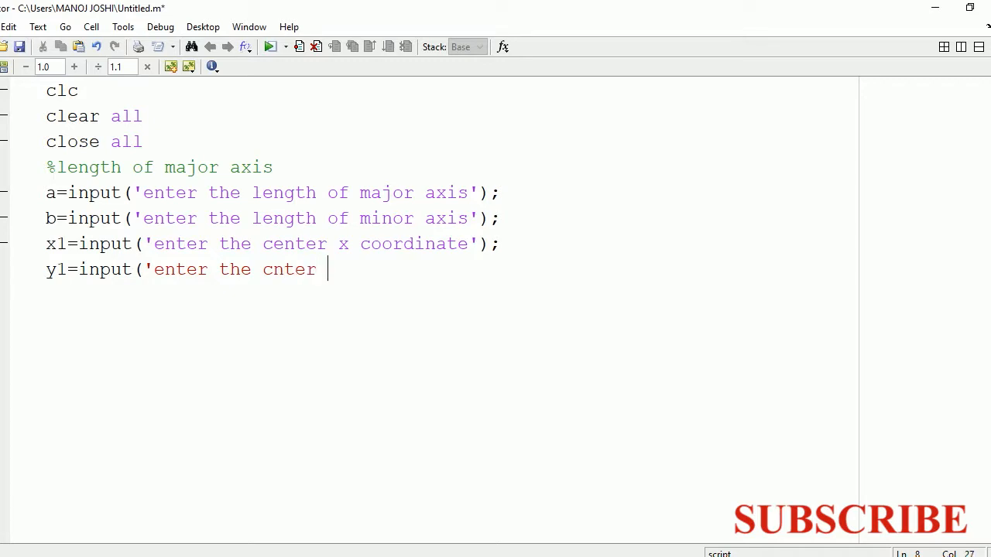
text(y coorf)
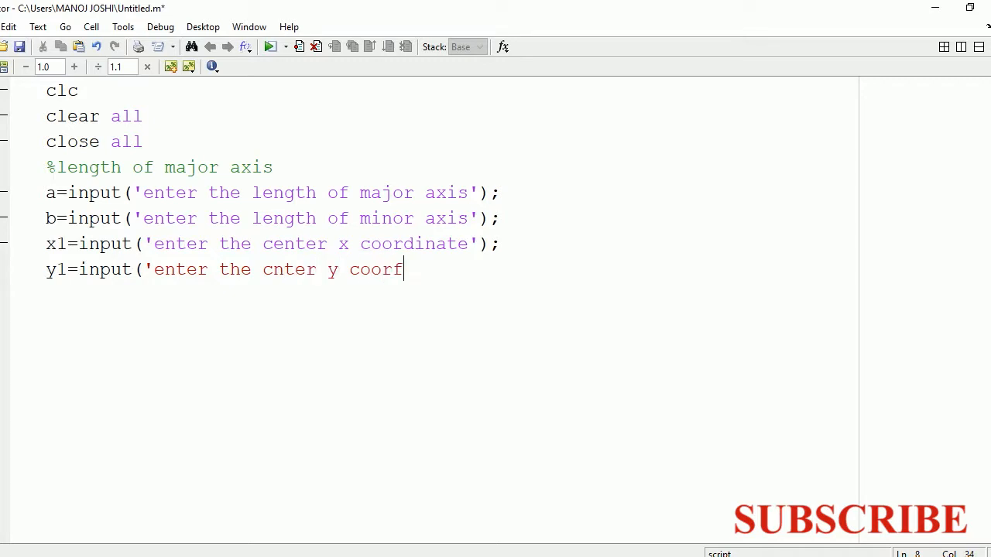
text(dinat)
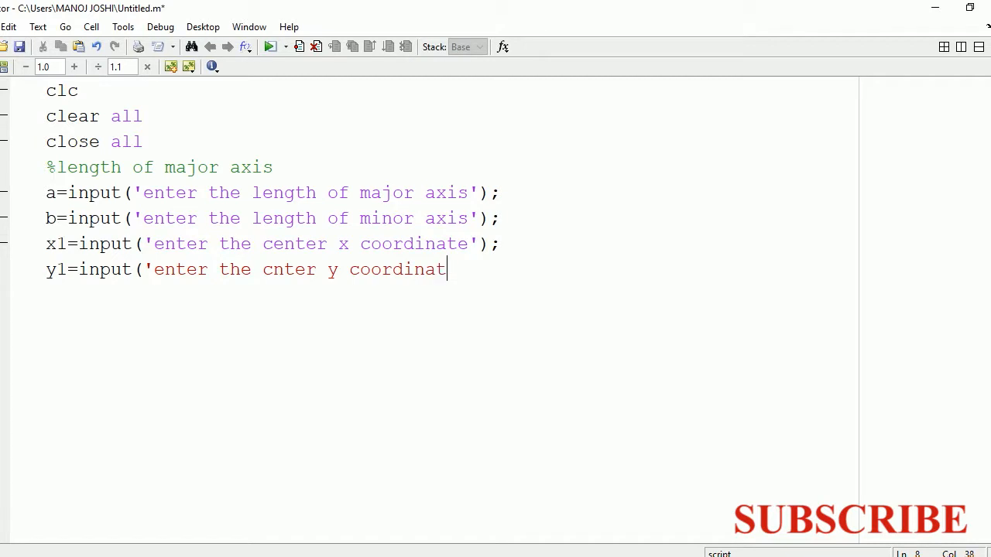
text(e')
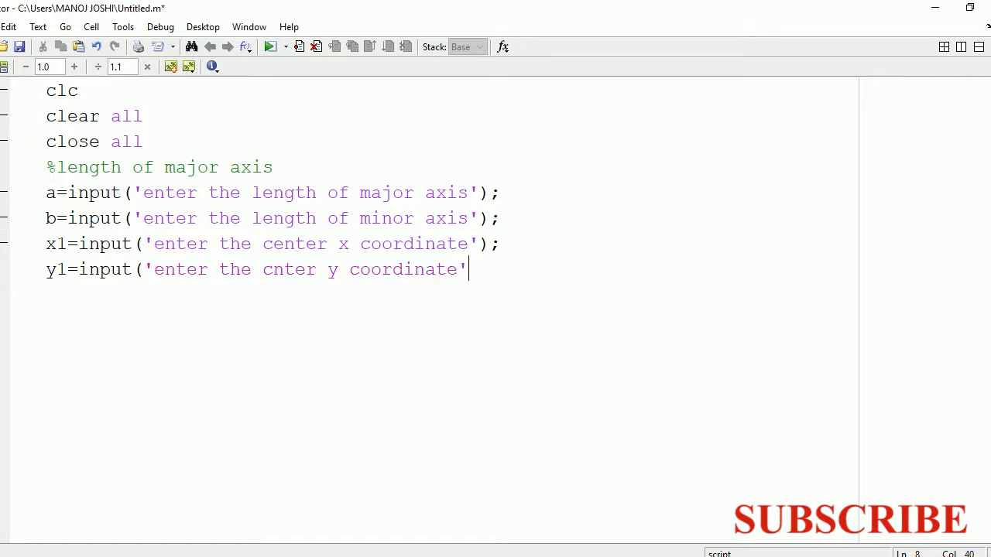
text();)
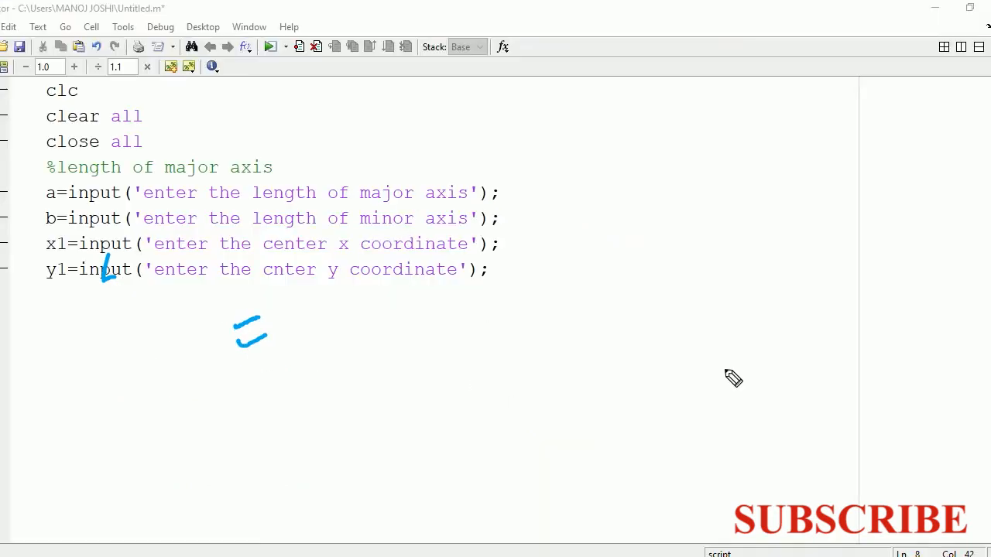
mouse_move(554, 204)
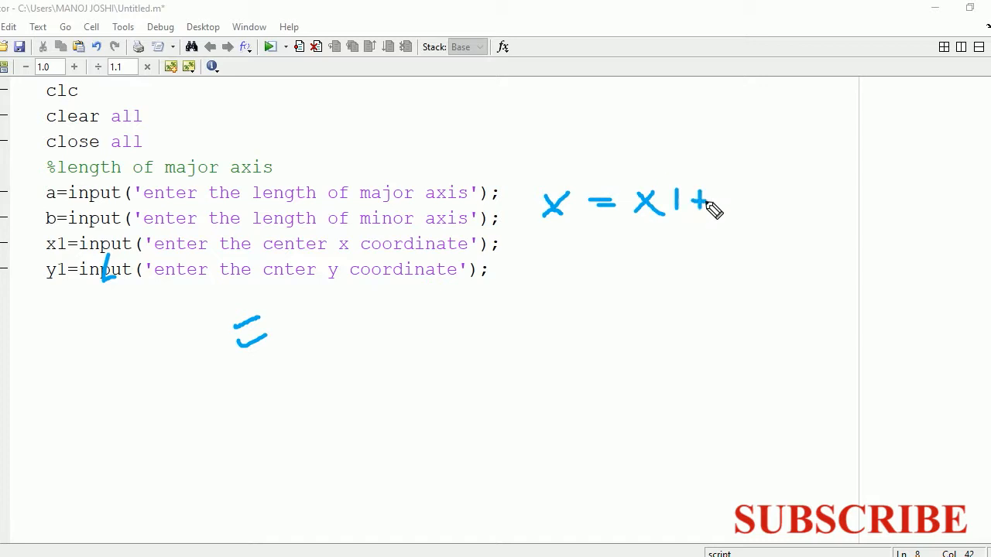
drag(728, 197, 747, 220)
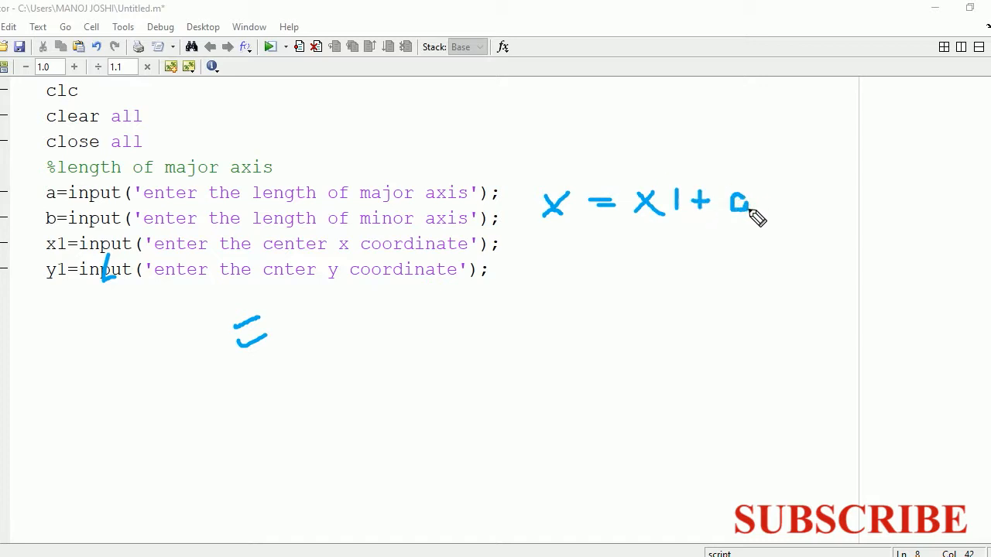
mouse_move(793, 205)
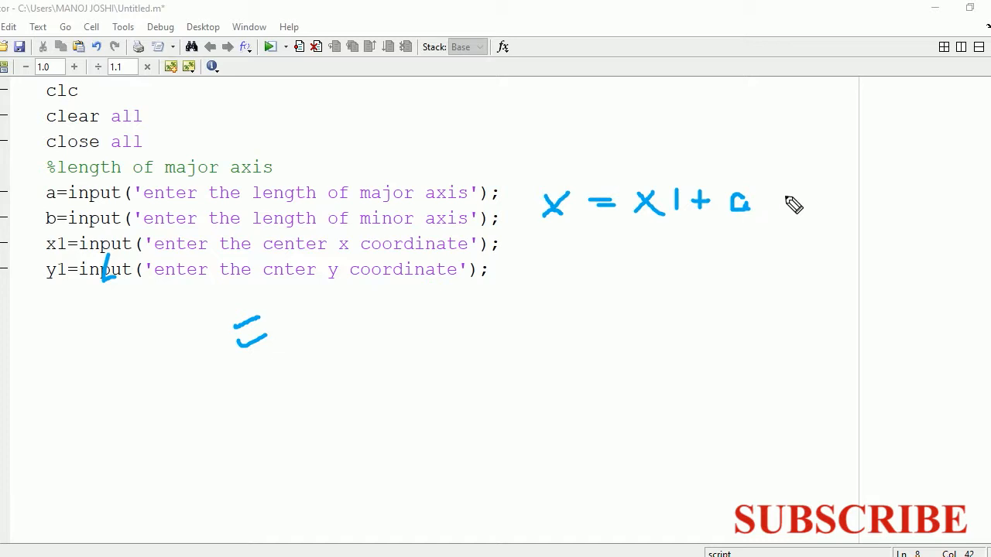
mouse_move(759, 193)
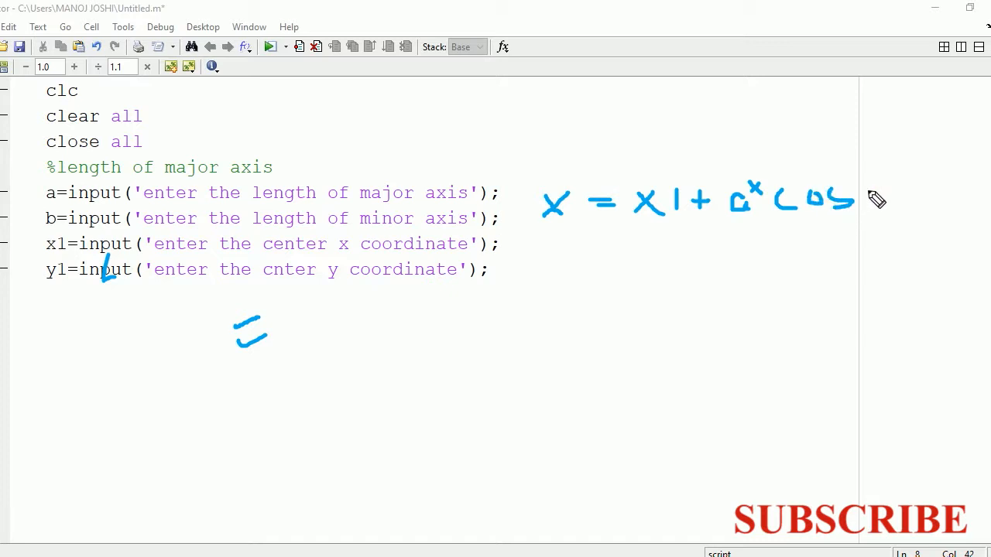
drag(859, 201, 882, 197)
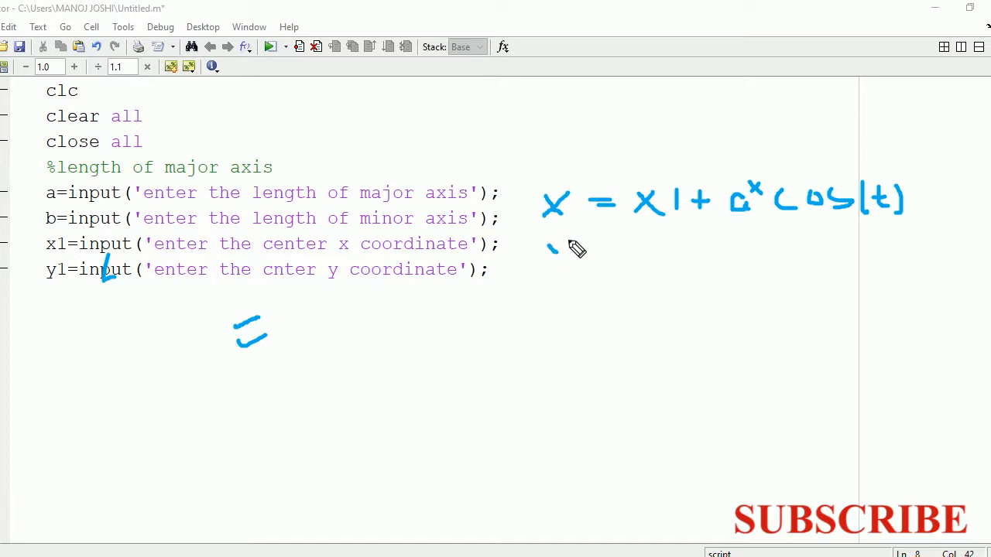
mouse_move(662, 256)
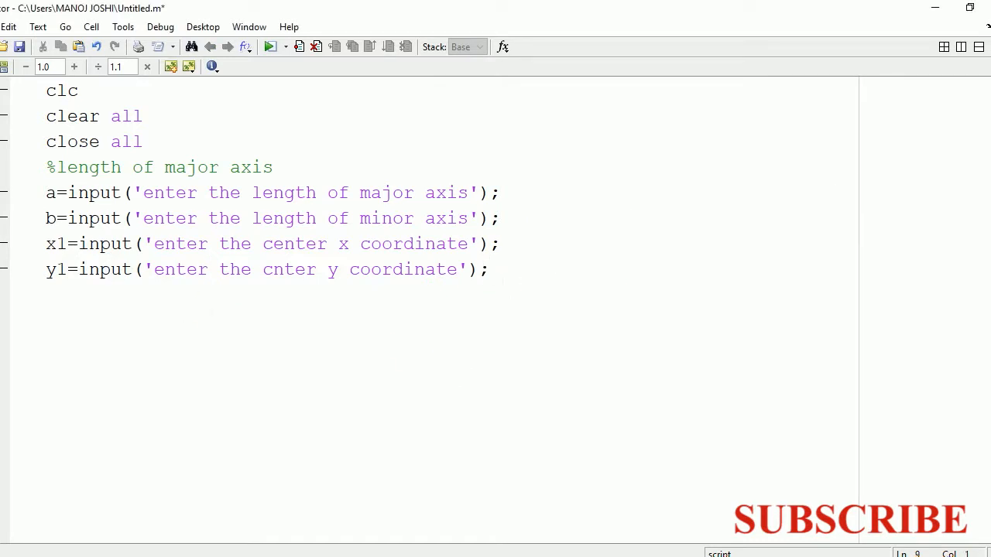
Define t running from -pi to pi in 0.01 steps.
text(t=)
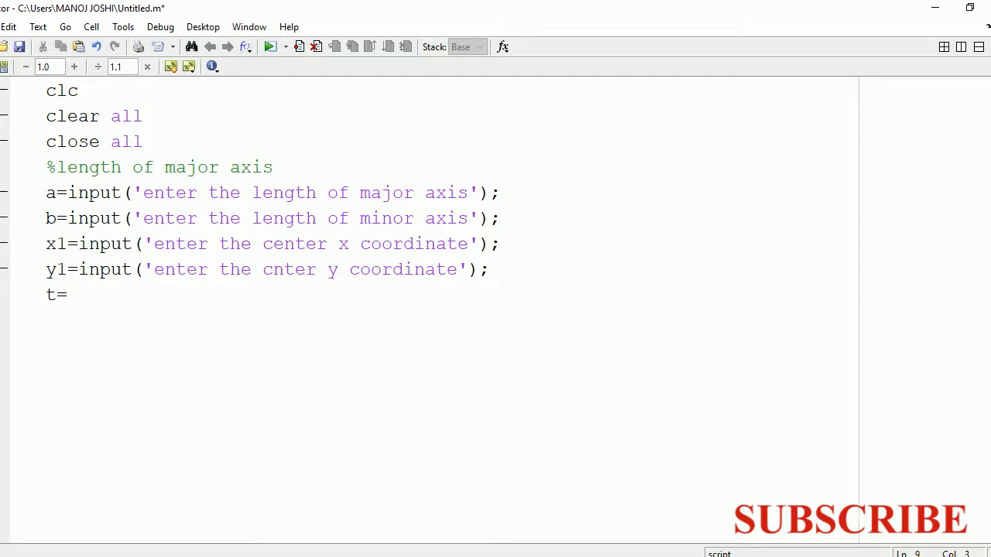
text(-pi)
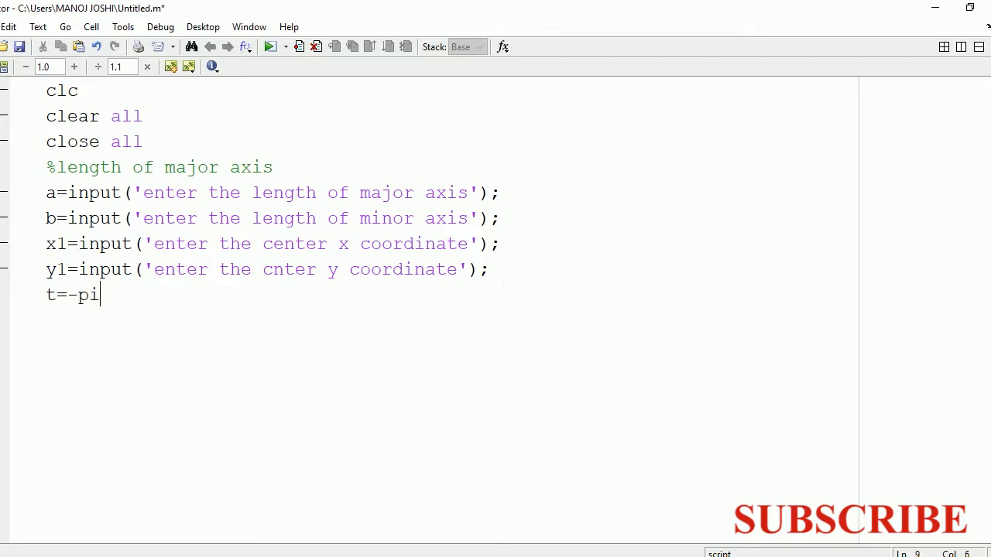
text(:0)
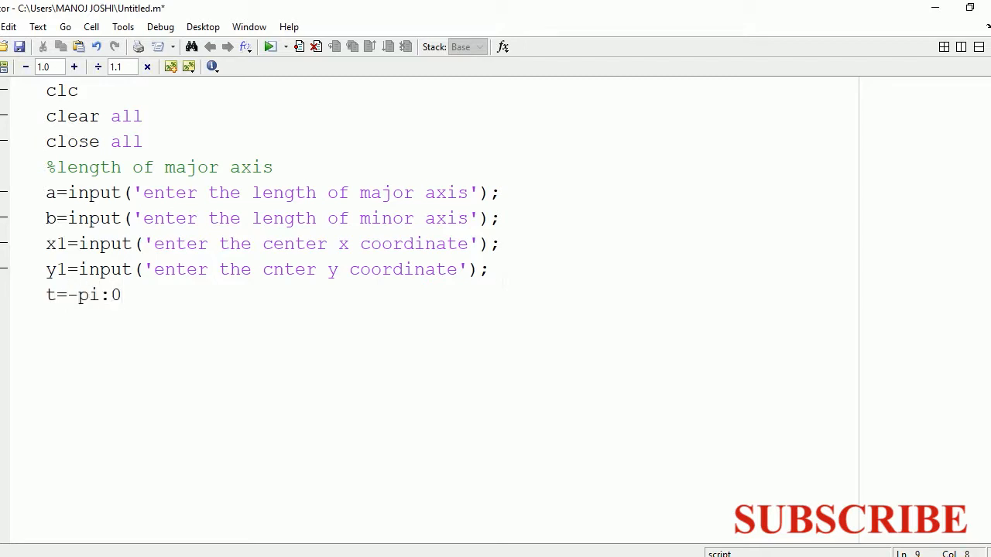
text(01)
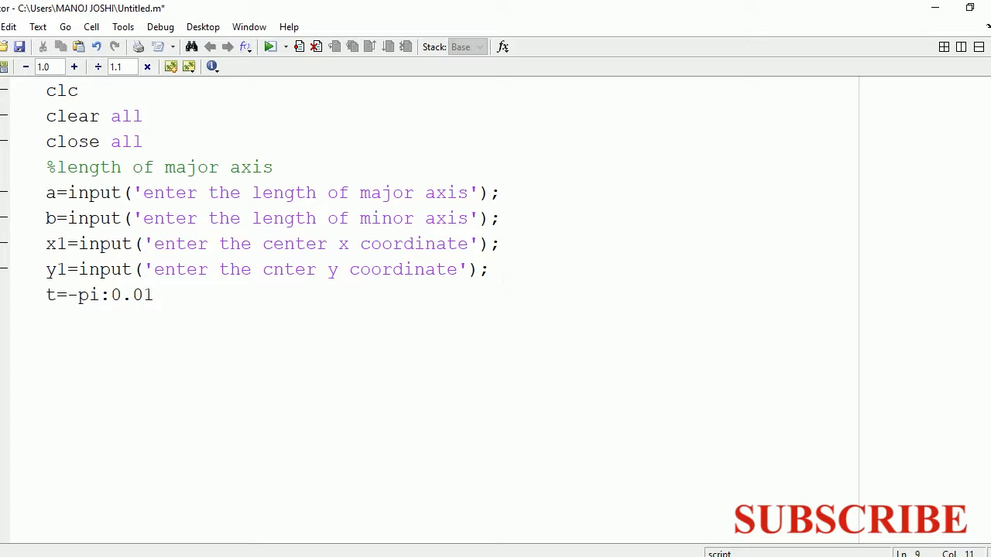
text(:pi;)
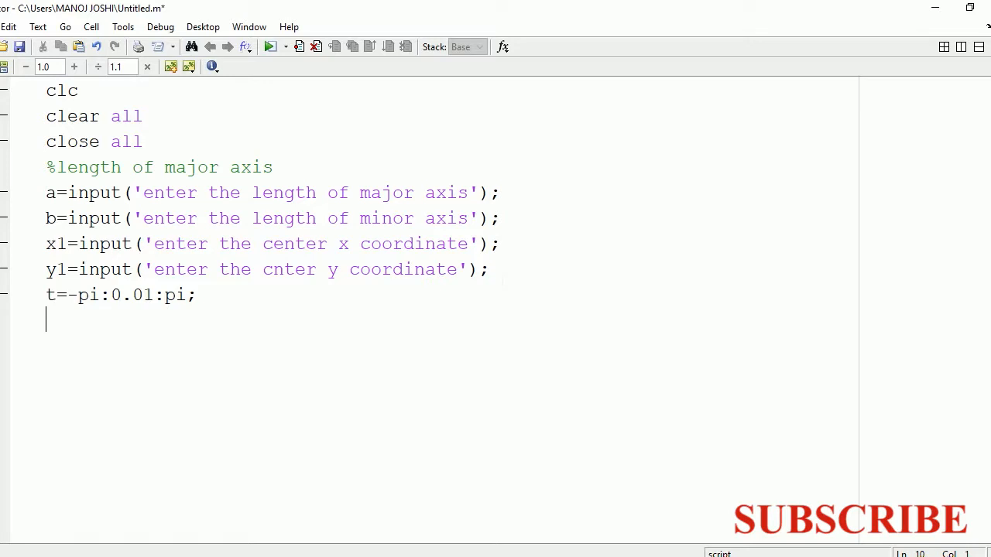
Compute the ellipse x coordinates as x=x1+a*cos(t).
text(x)
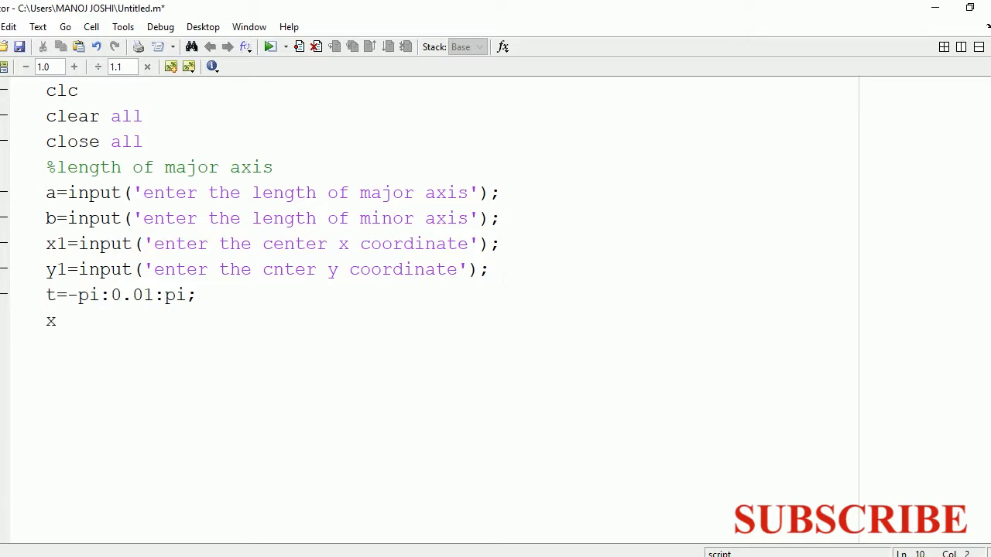
text(=x1)
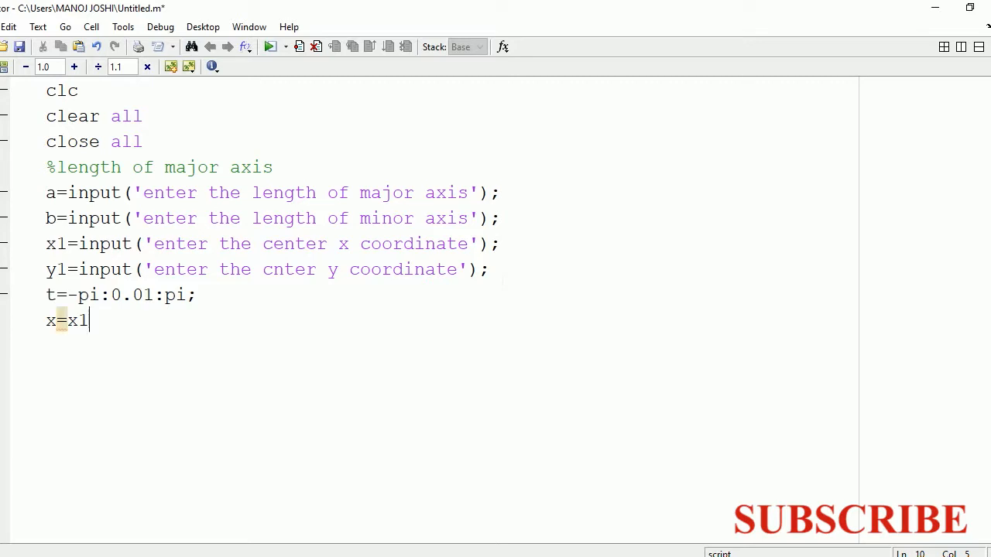
text(+)
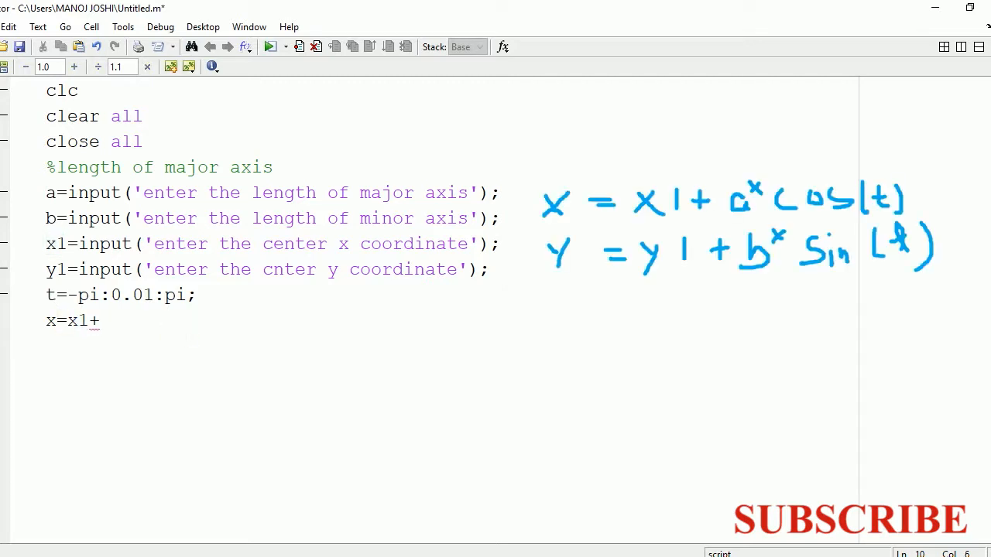
text(a)
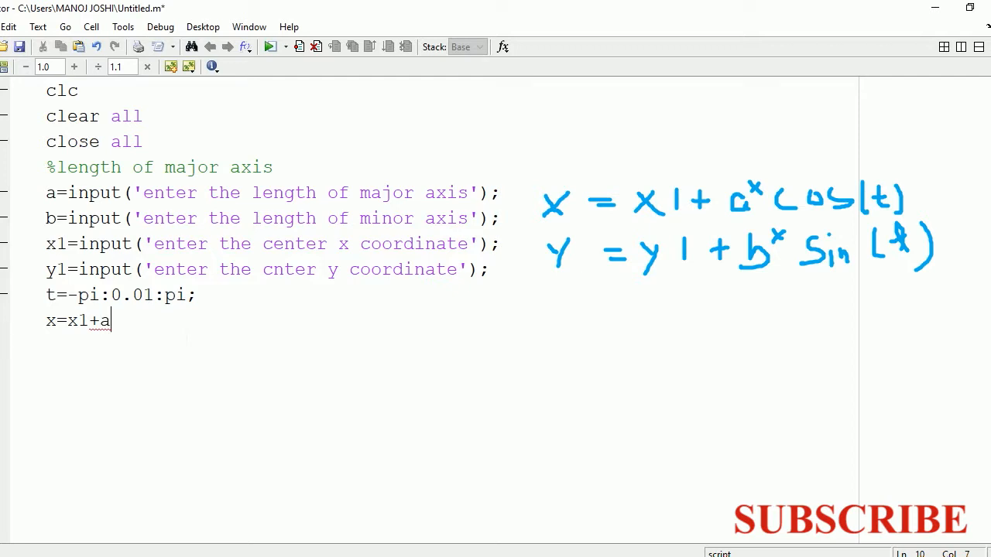
text(*)
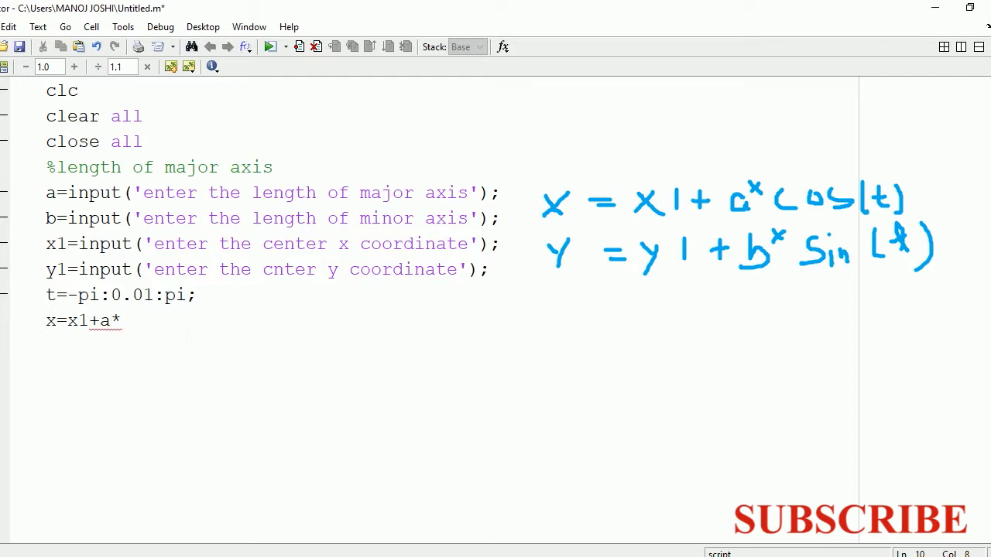
text(cos(t);)
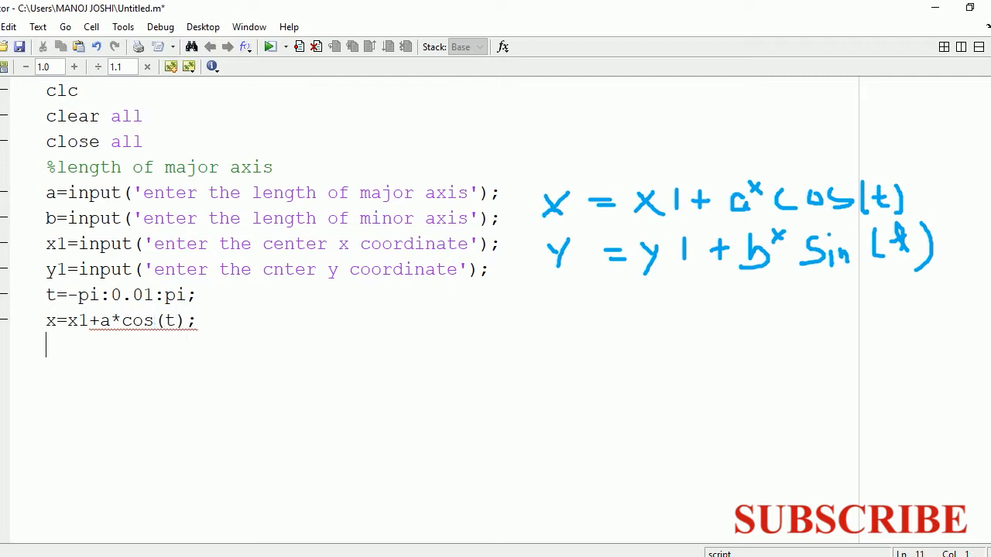
Compute the y coordinates as y=y1+b*sin(t);.
text(y=y1)
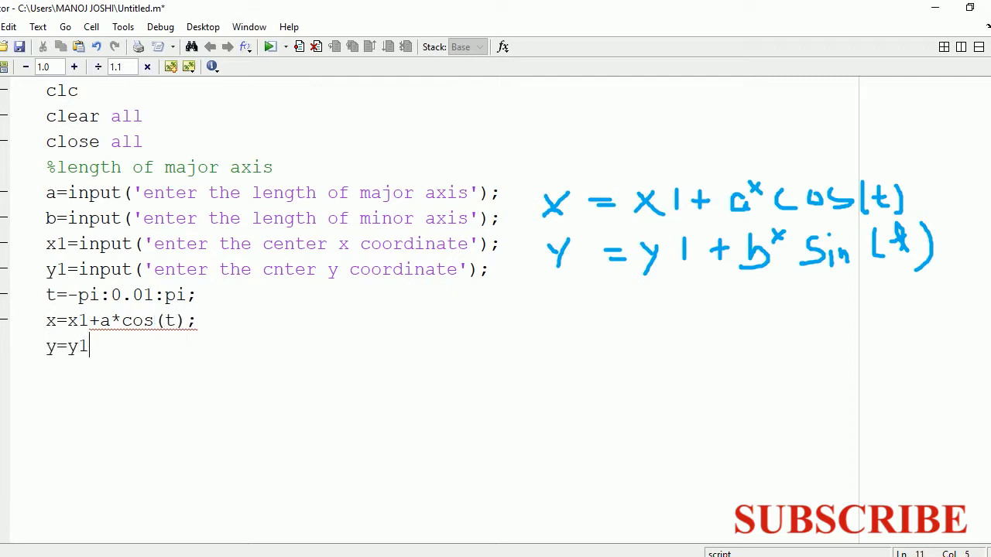
text(+b)
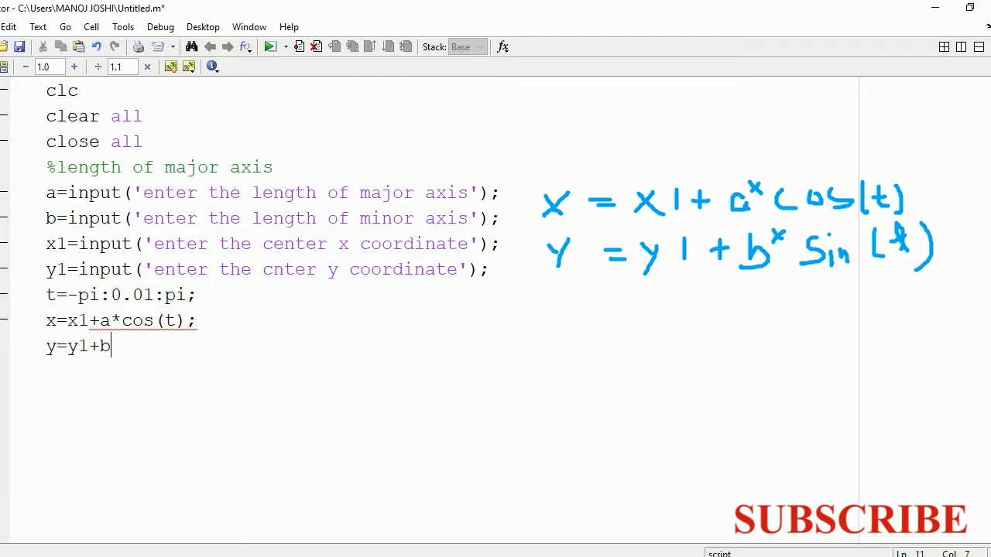
text(*)
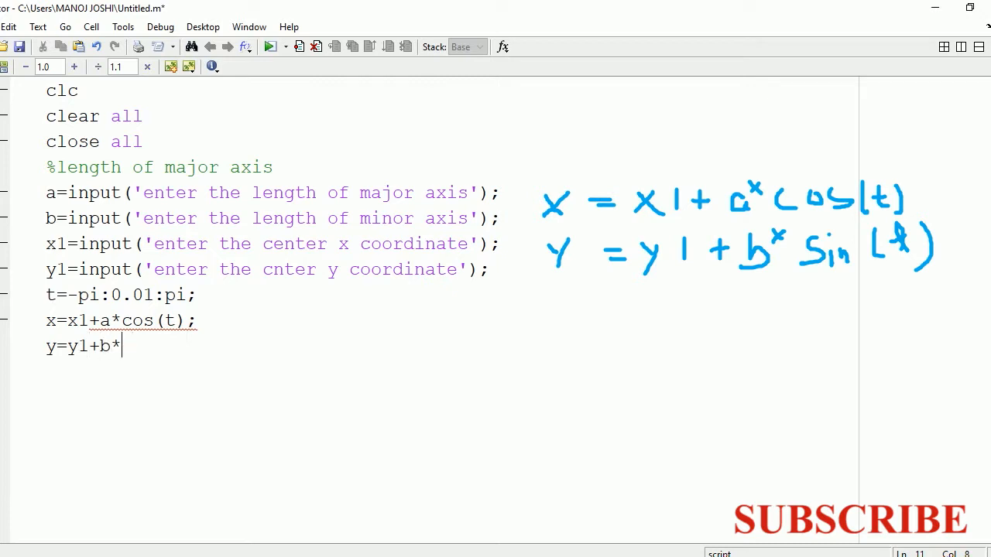
text(sin(t))
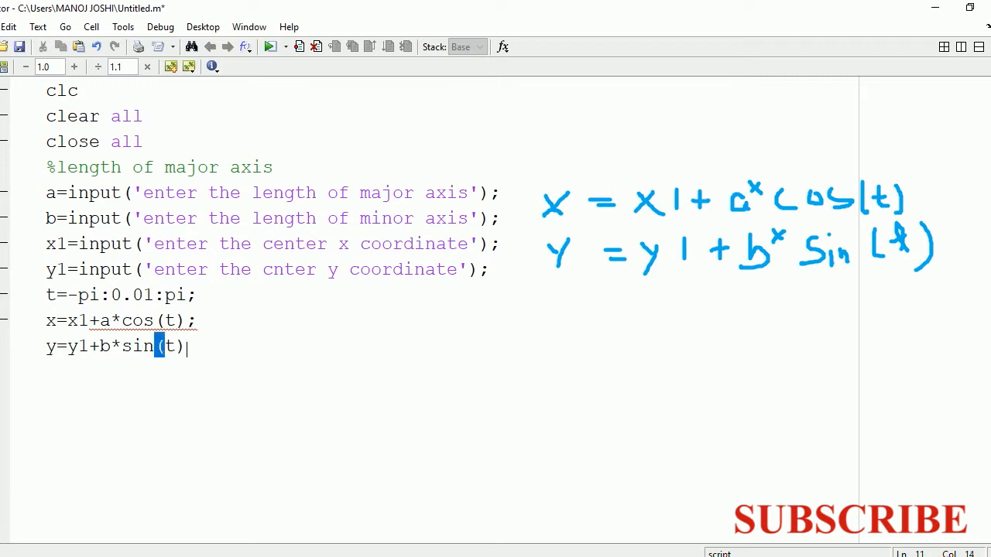
text(;)
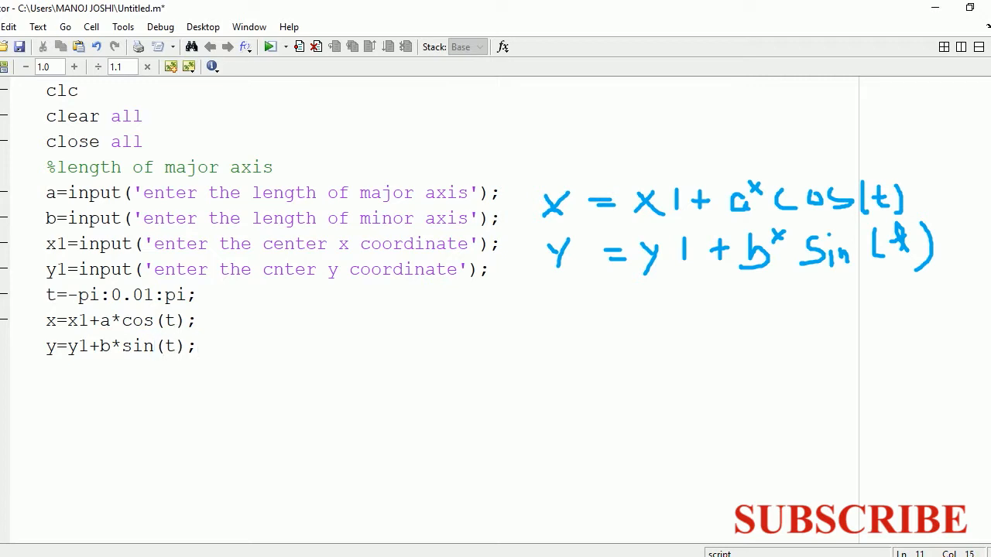
Type plot(x,y); on a new line after the y definition.
text(plo)
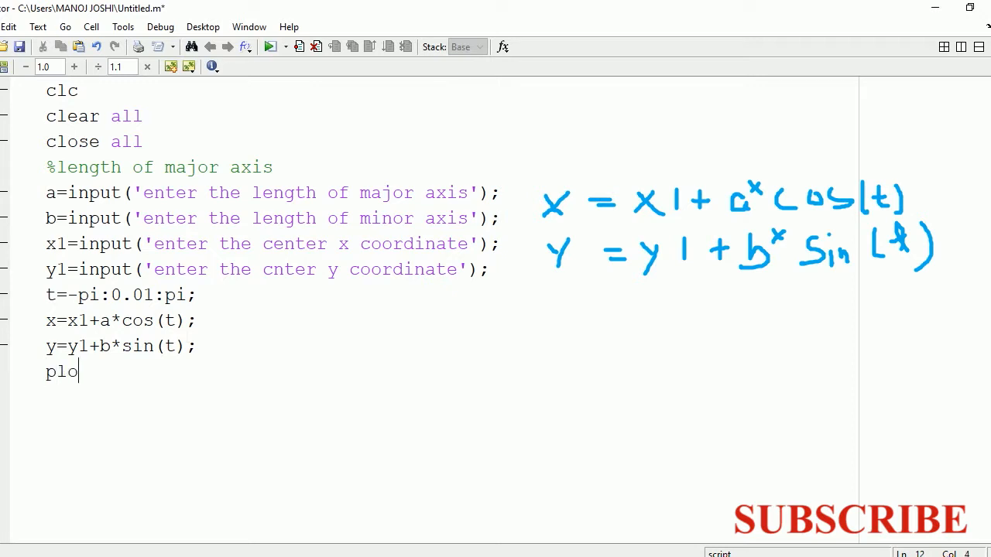
text(t(x)
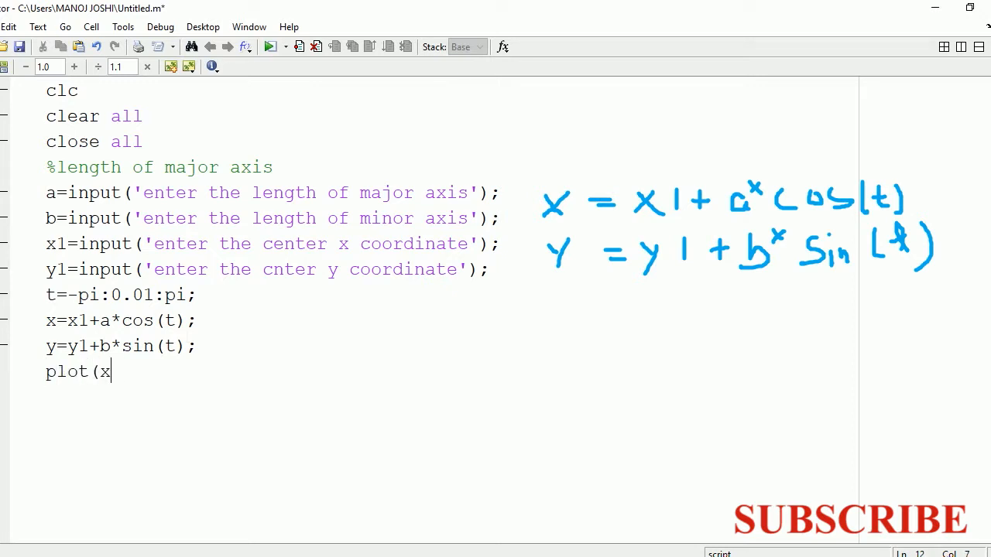
text(,y);)
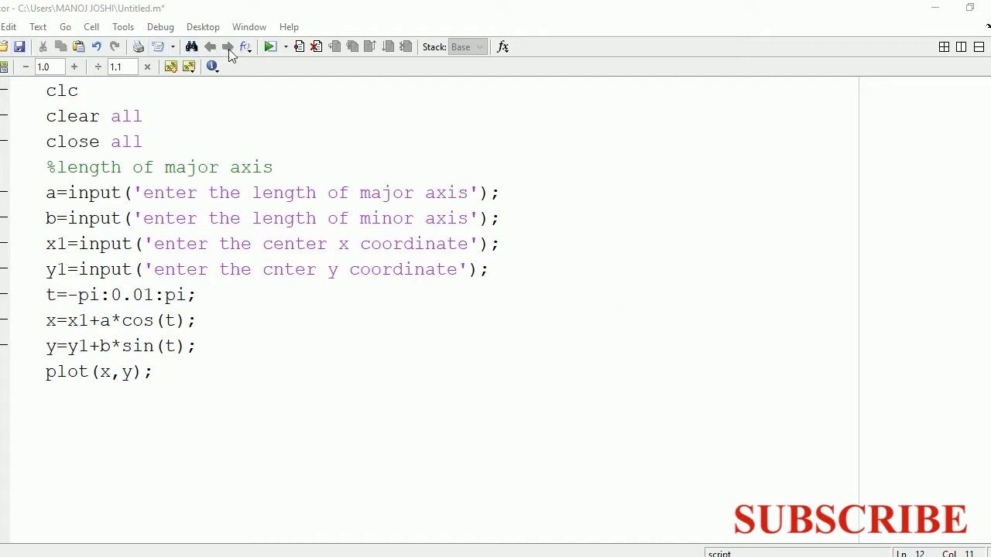
Run the script with axes 10 and 5 and centre (0,0), then return to the editor.
click(269, 47)
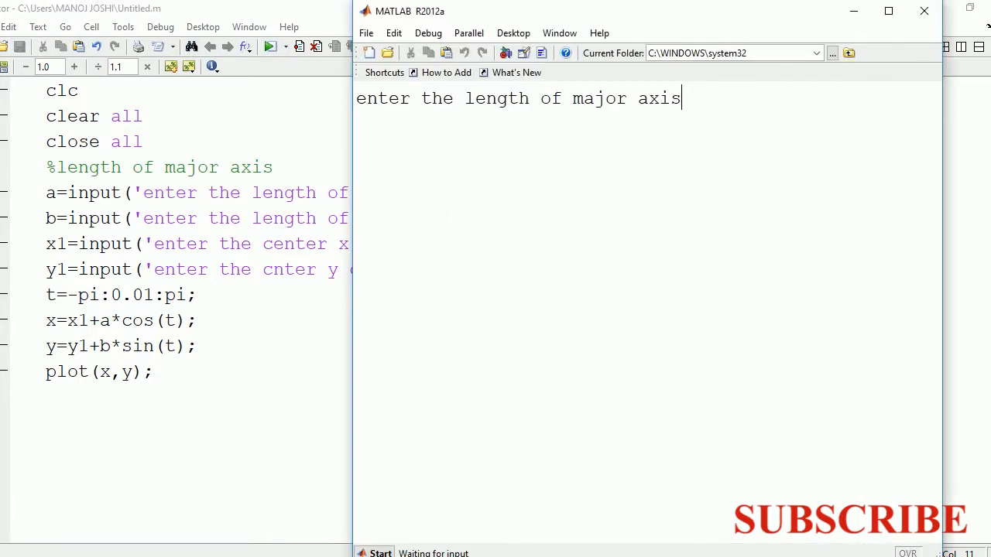
text(10)
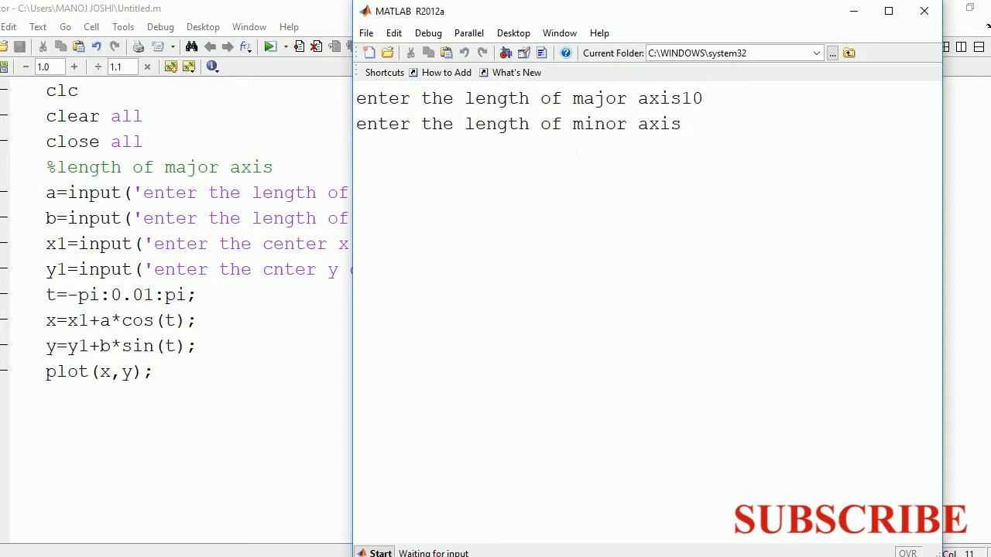
text(20)
text(5)
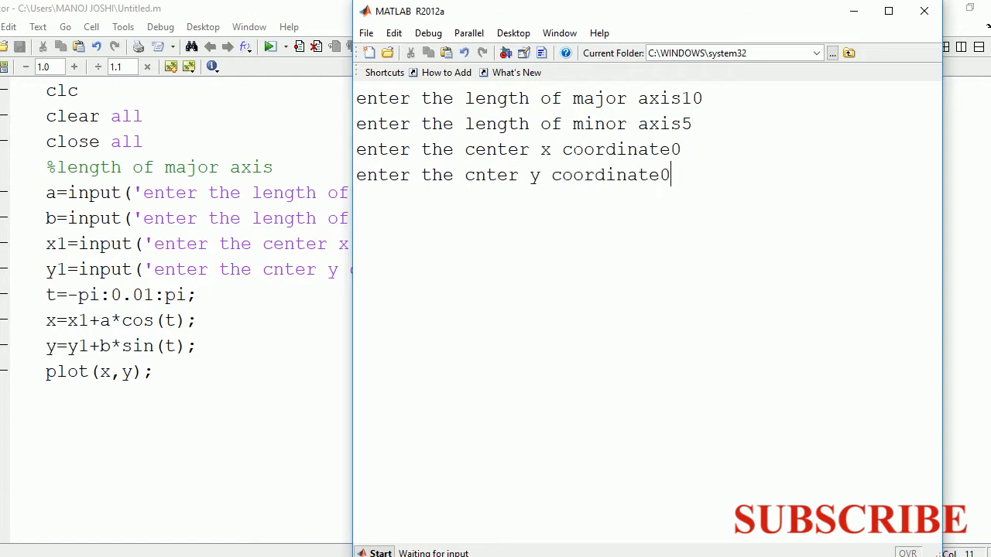
key(Return)
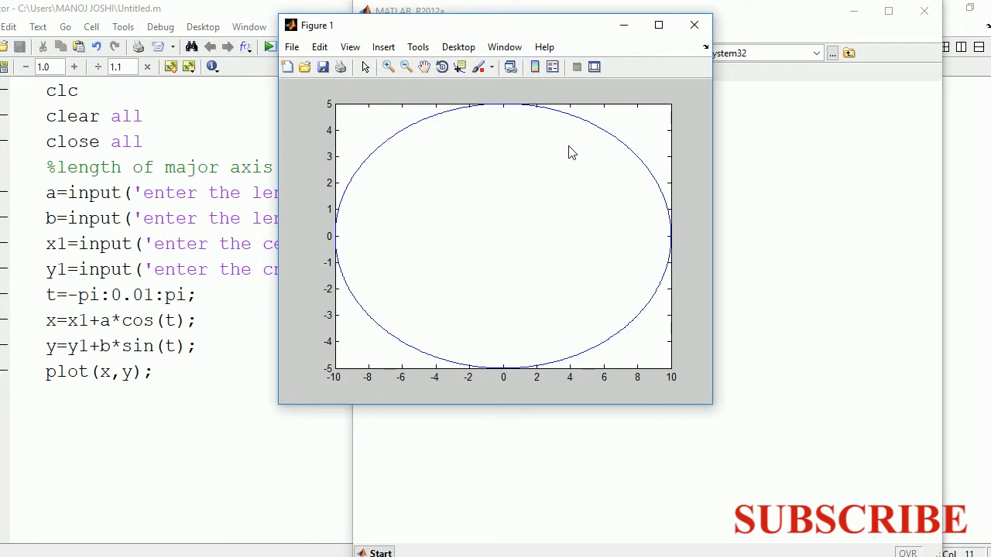
mouse_move(456, 310)
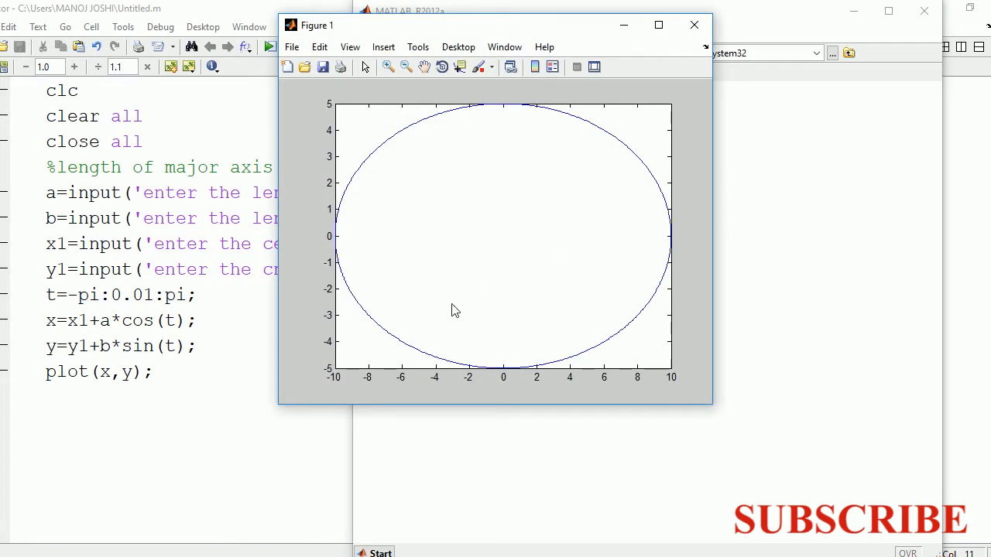
click(694, 24)
text(ar)
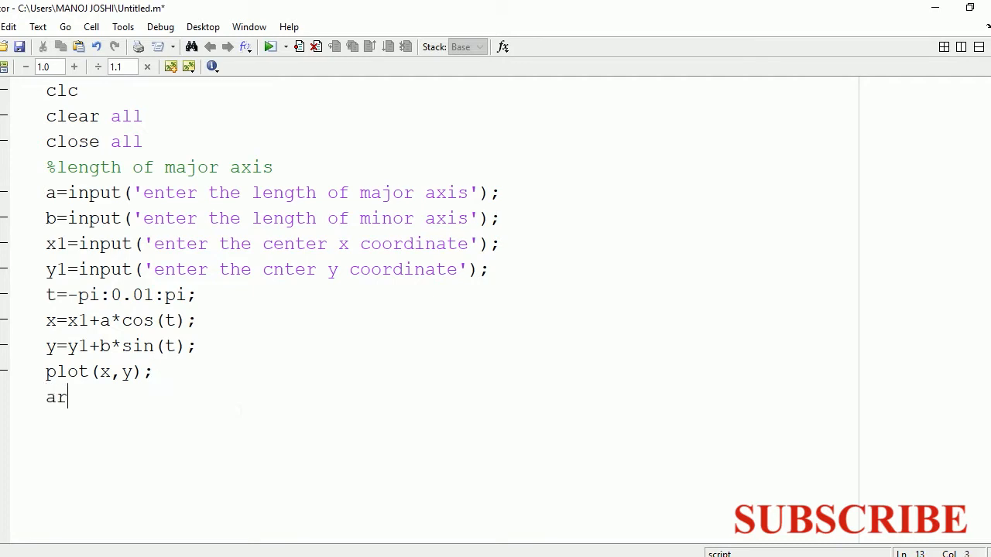
Add the line area(x,y);%blue default to the script.
text(ea()
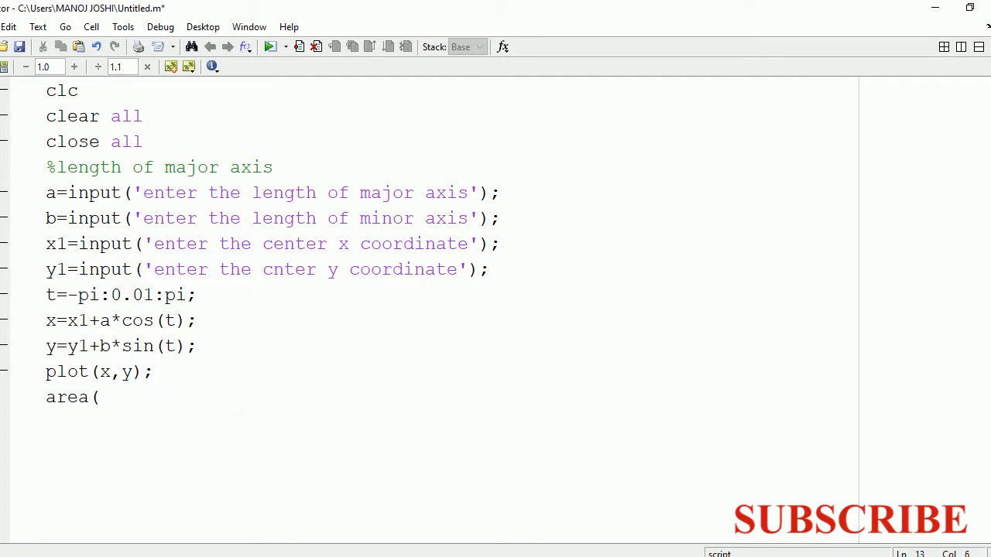
text(x,y);)
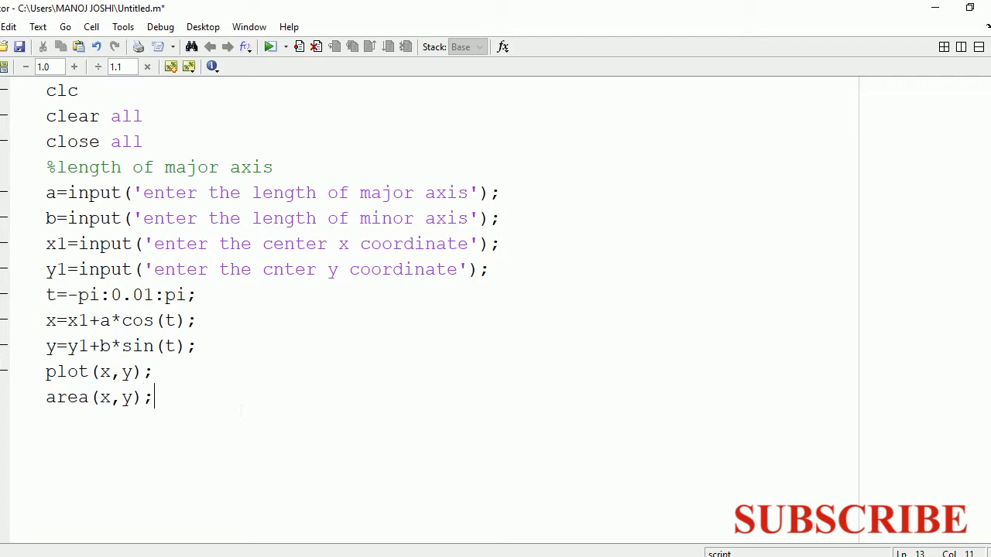
text(%blue de)
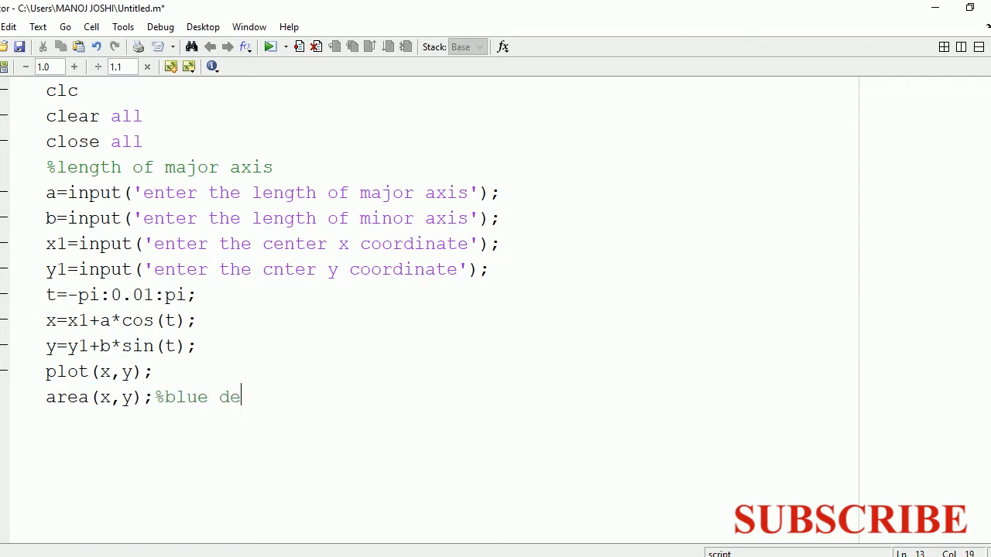
text(fault)
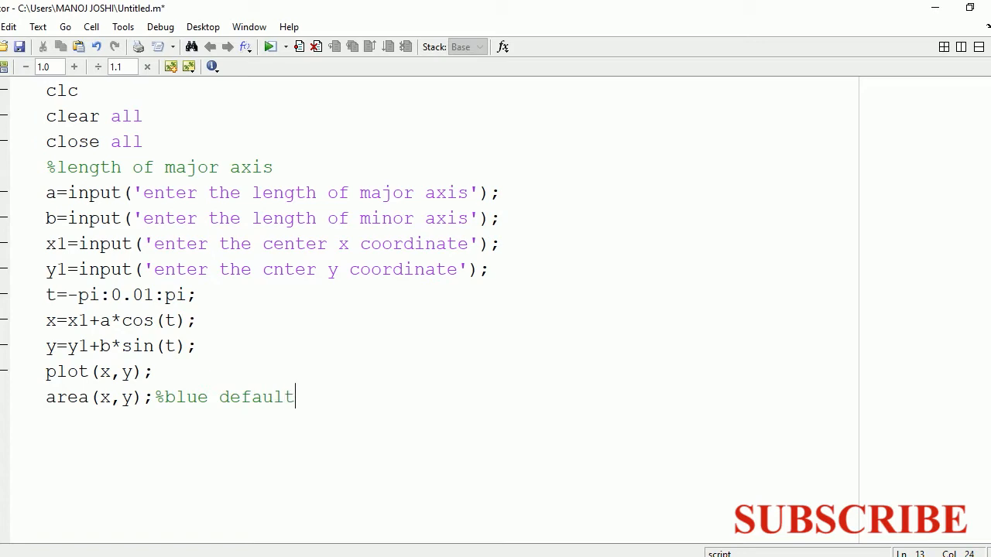
Run the script to see the ellipse filled blue, then return to the editor.
click(291, 47)
text(10)
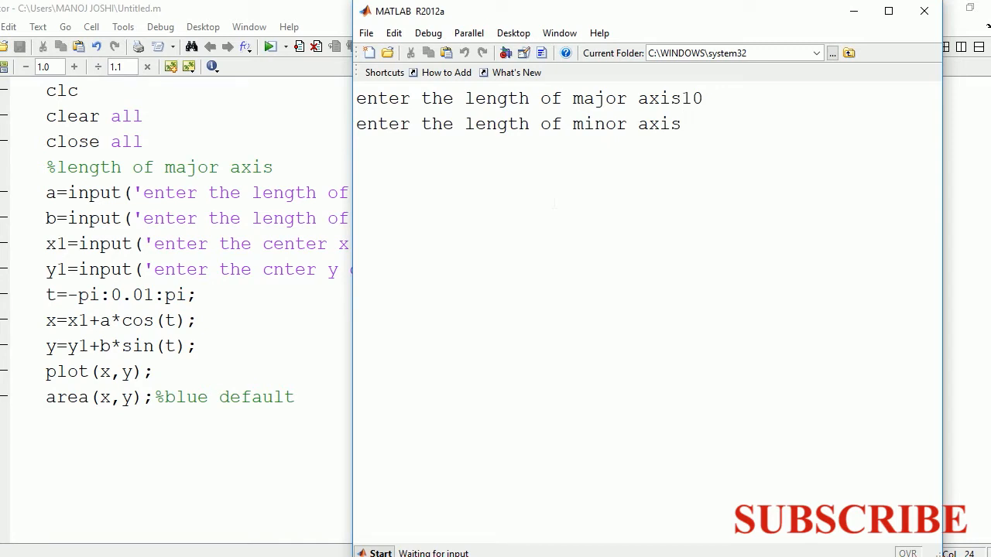
text(5)
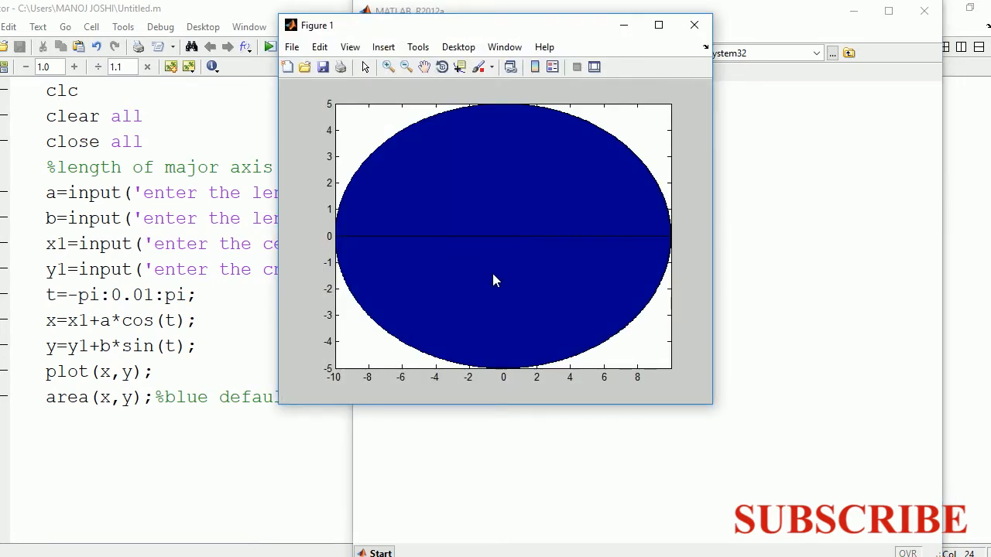
click(693, 25)
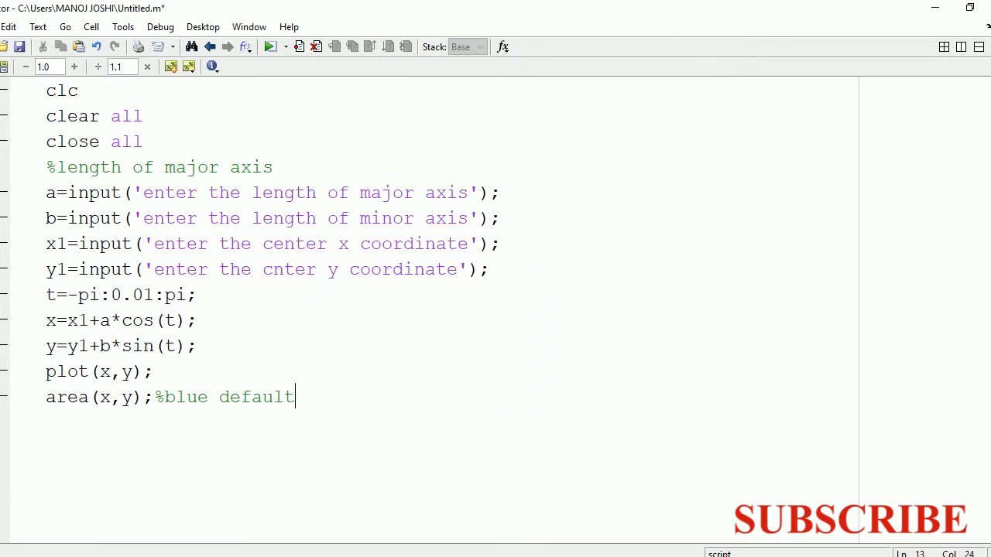
Change the fill to area(x,y,'facecolor','red') and rerun with major axis 10.
text(,)
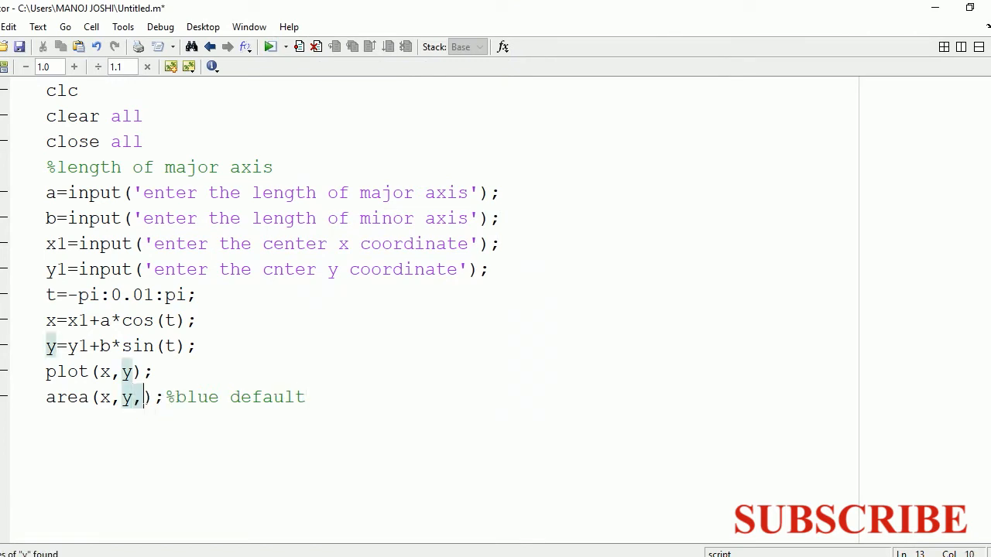
text('face)
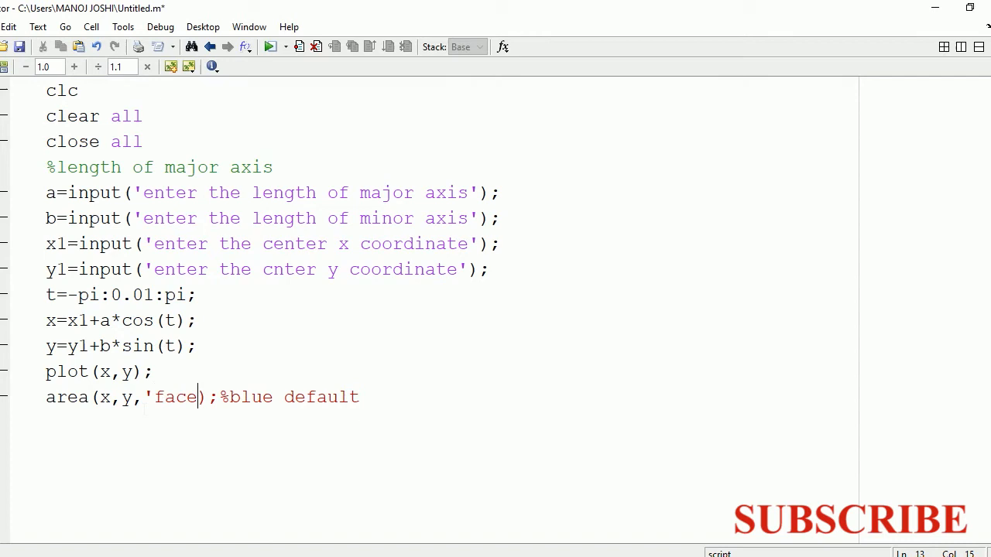
text(color)
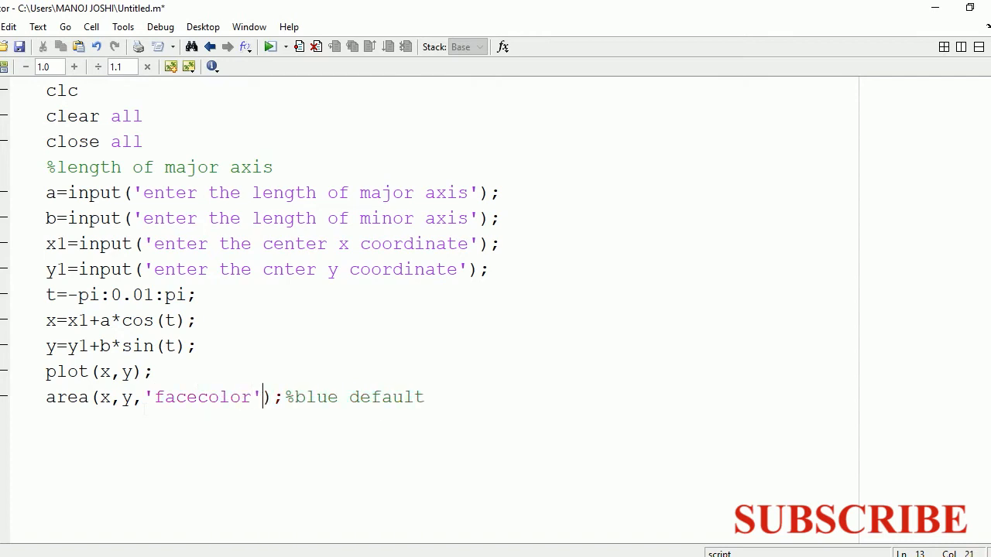
text(,')
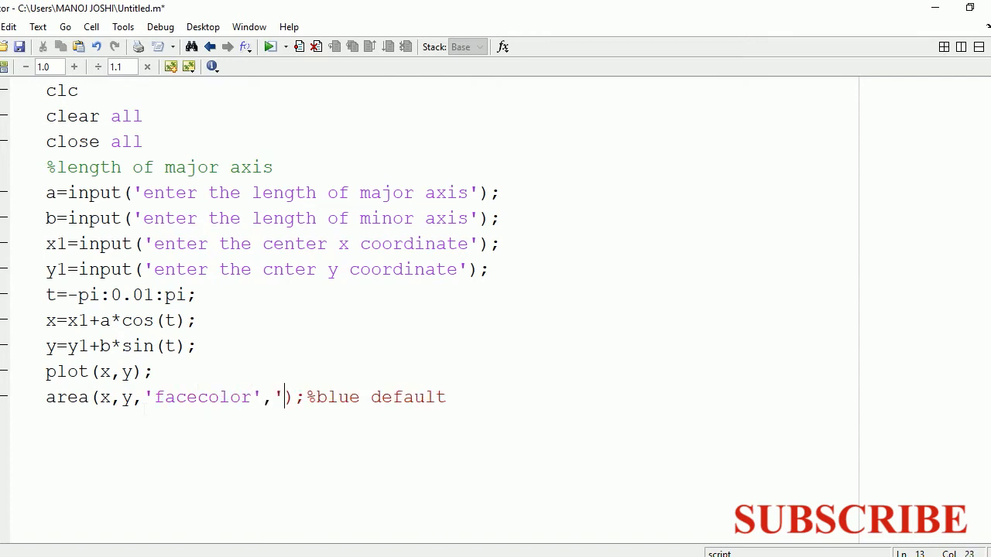
text(red')
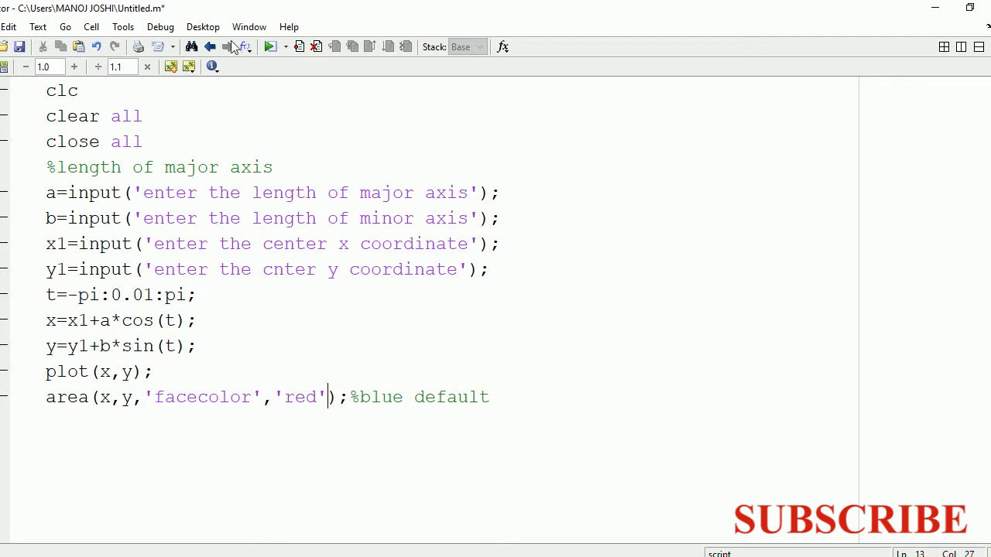
click(269, 46)
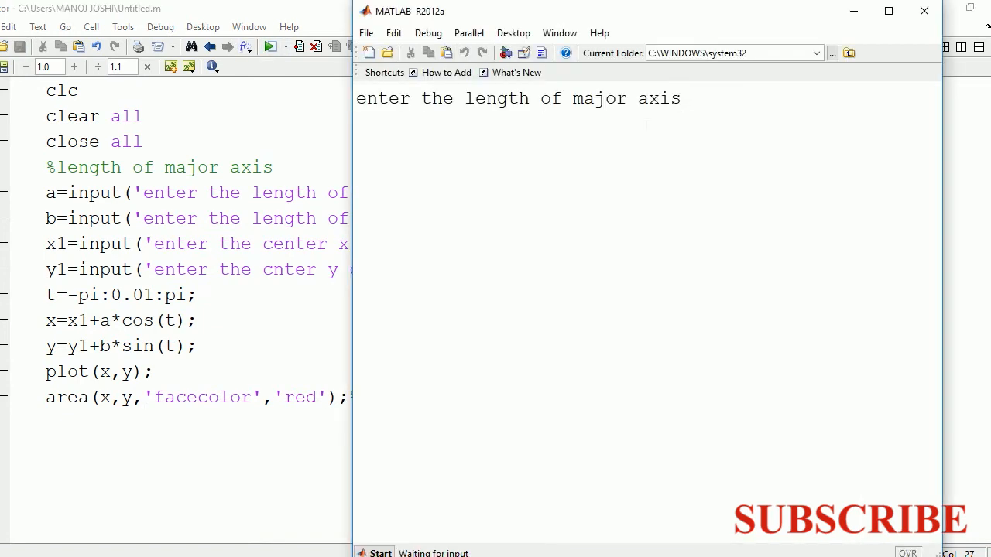
key(Return)
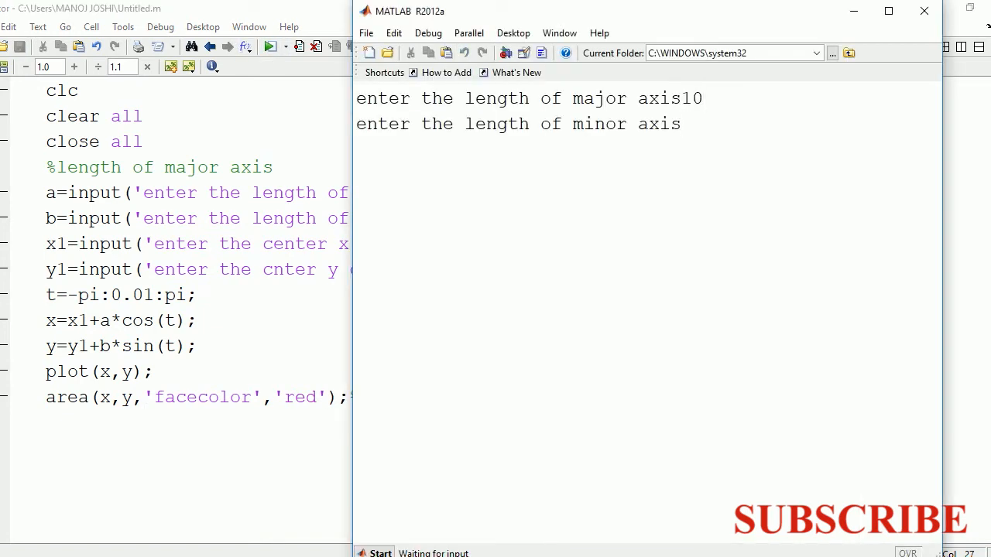